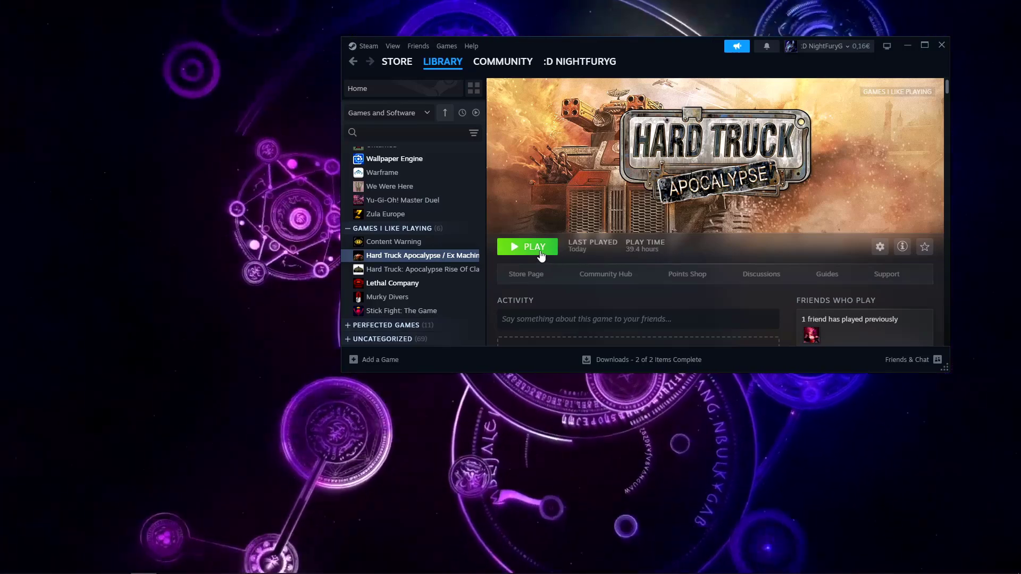
- Launch Hard Truck Apocalypse from the Steam library and dismiss the resulting assertion failure
click(527, 247)
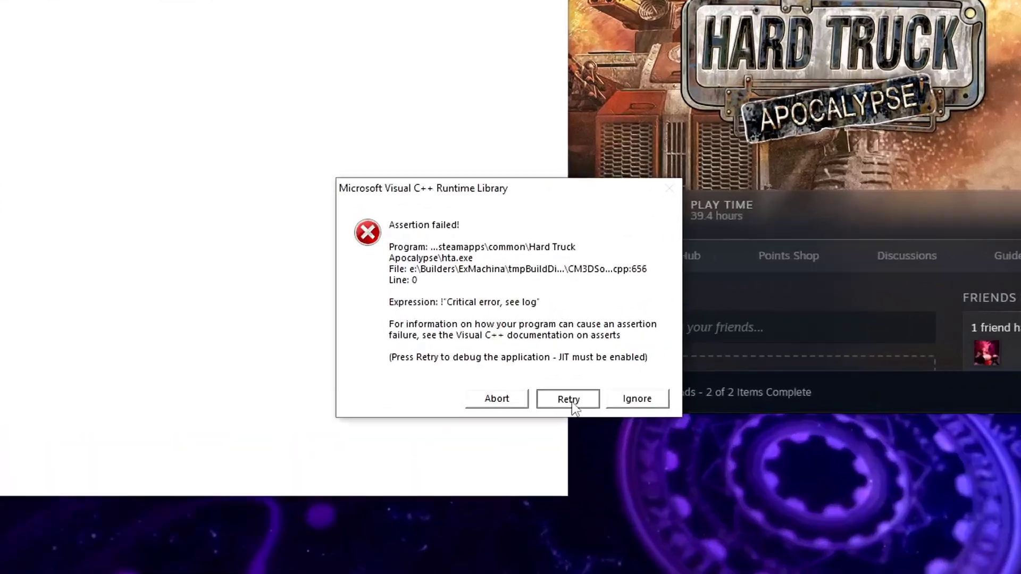
click(567, 398)
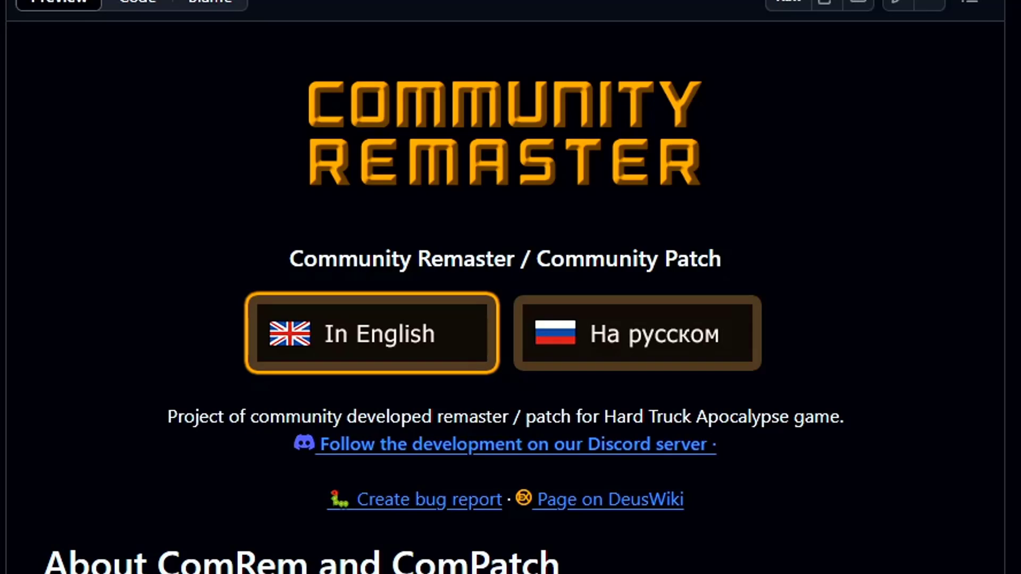
- Scroll through the 1.14.1 pre-release notes listing the Community Remaster zip and ComMod installer
scroll(down, 3)
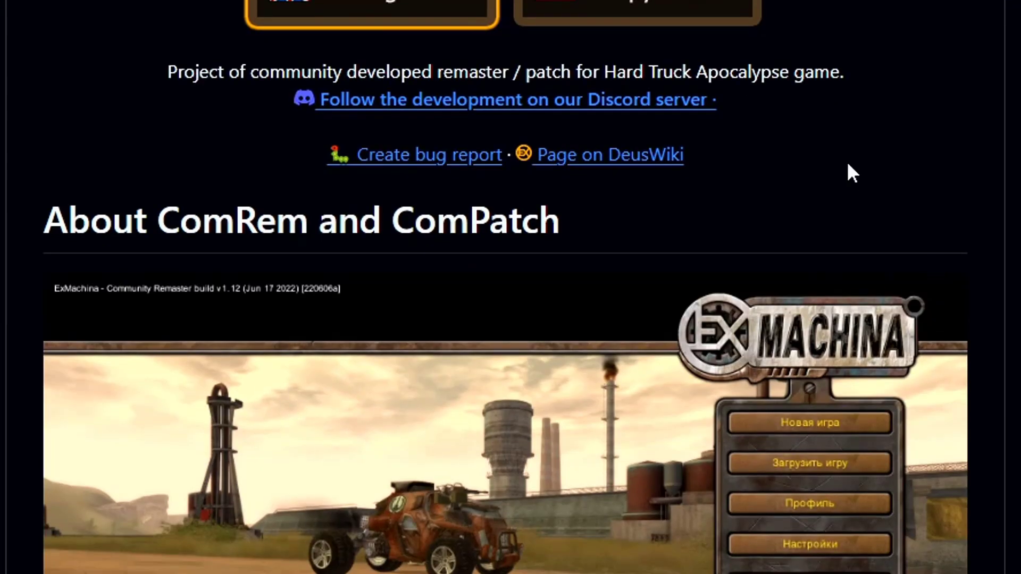
scroll(down, 3)
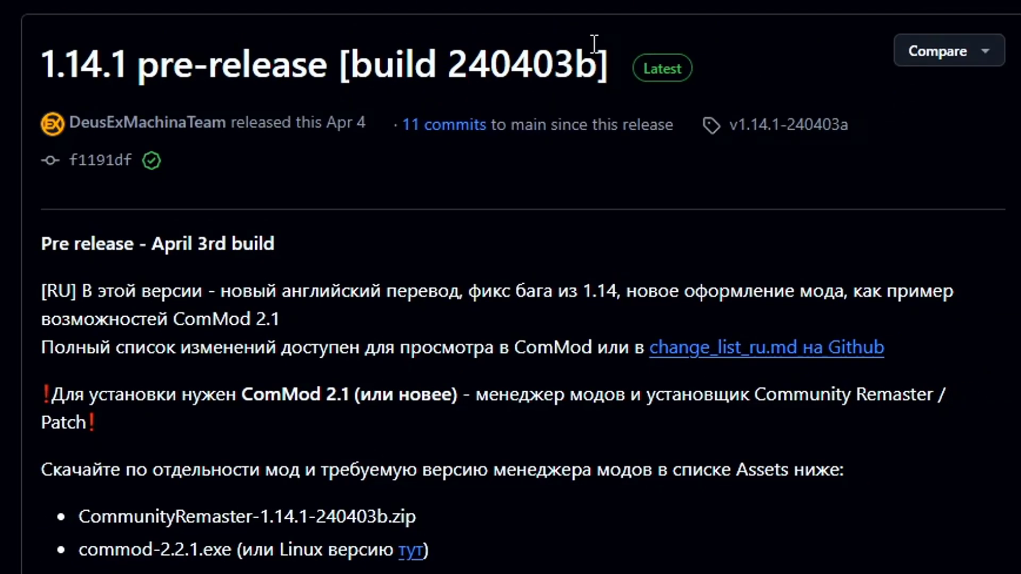
scroll(down, 3)
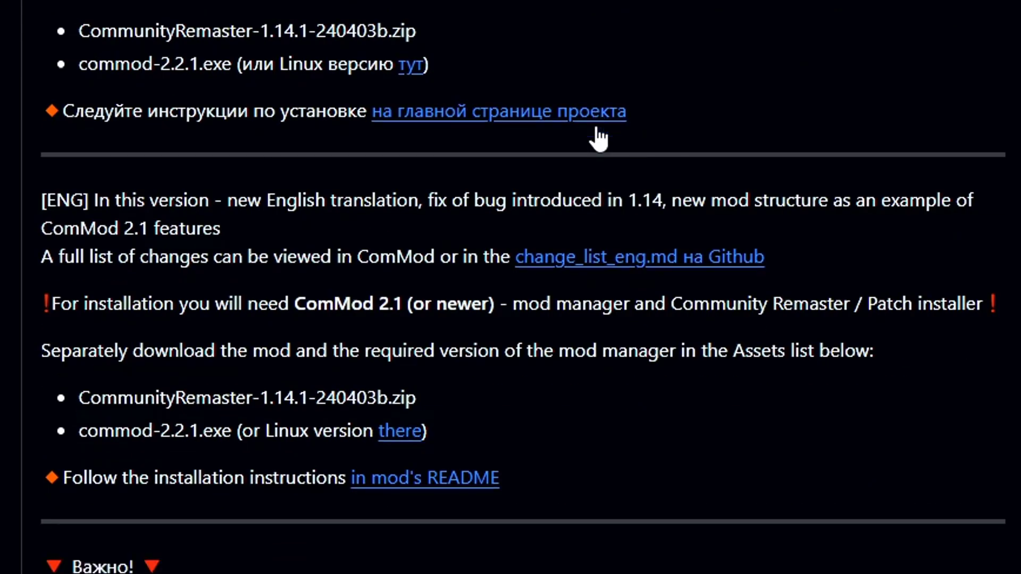
scroll(down, 3)
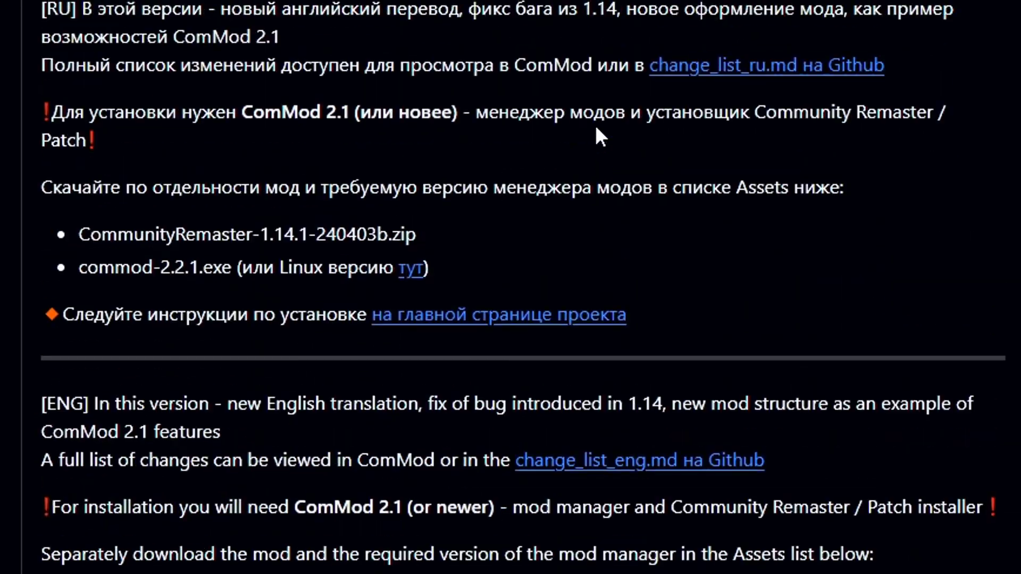
scroll(down, 3)
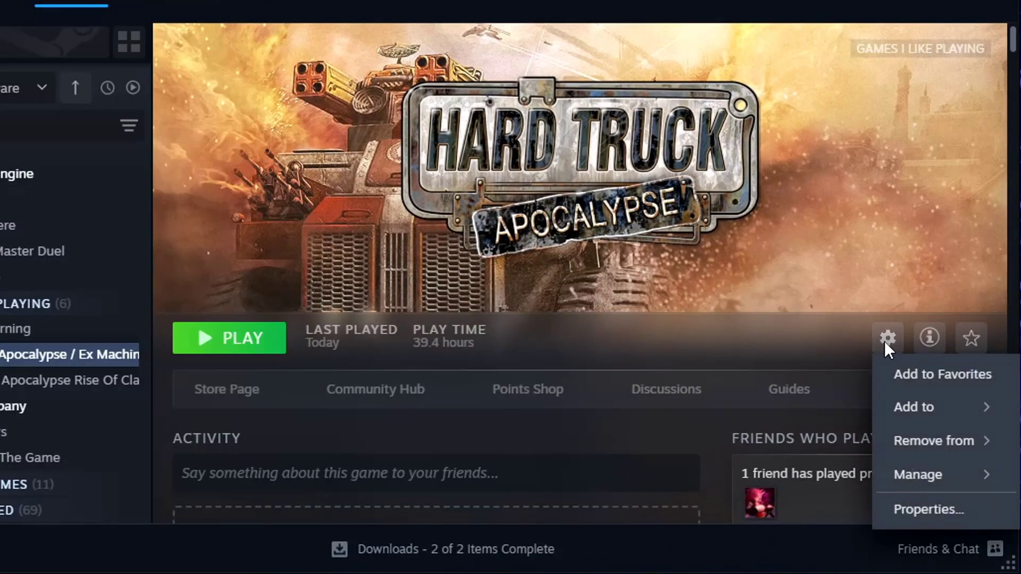
- Open the gear menu on the Hard Truck Apocalypse game page
click(930, 510)
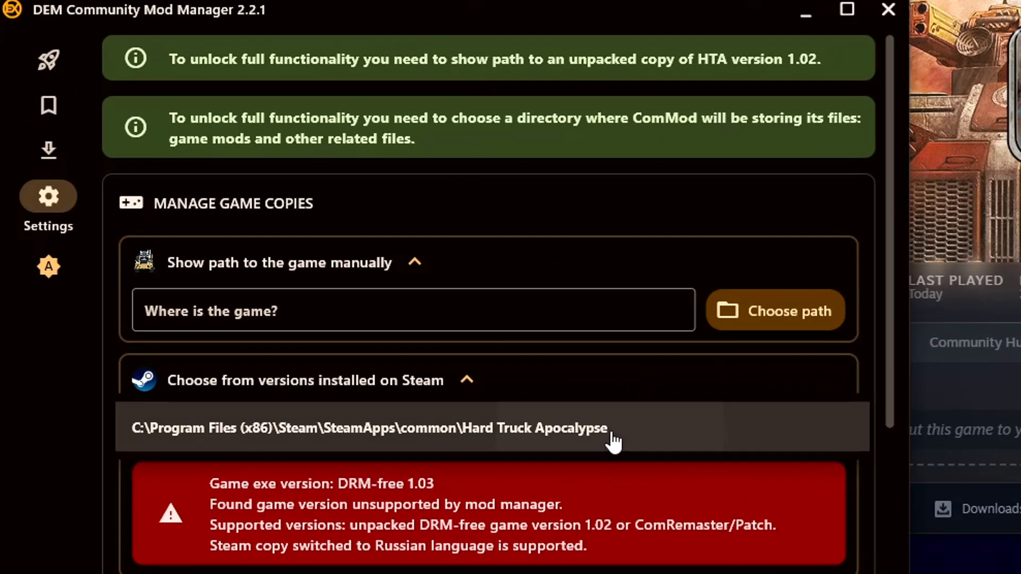
- Add the Steam install of Hard Truck Apocalypse to managed games and set G:\Mods as mods storage
click(613, 428)
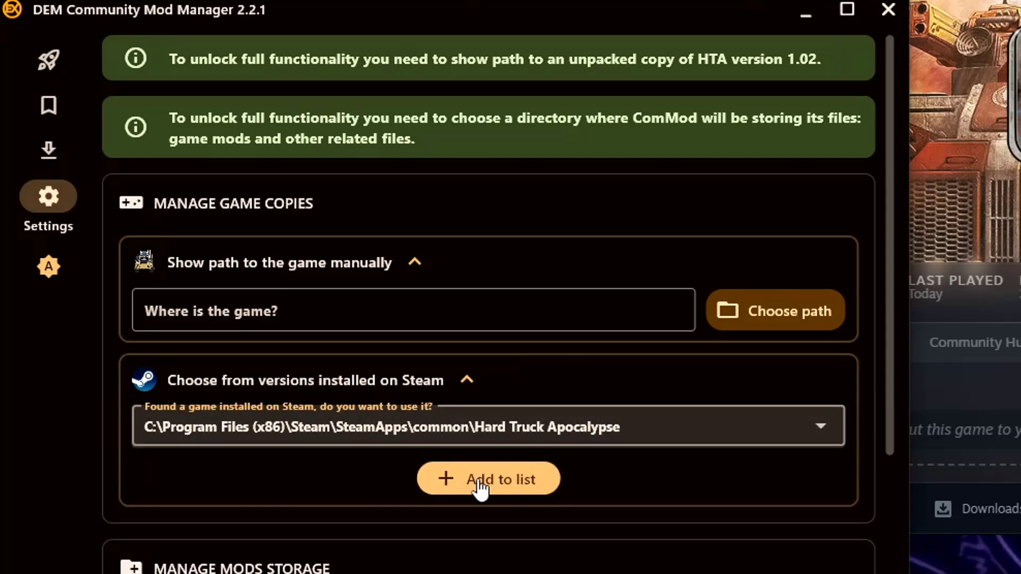
click(488, 479)
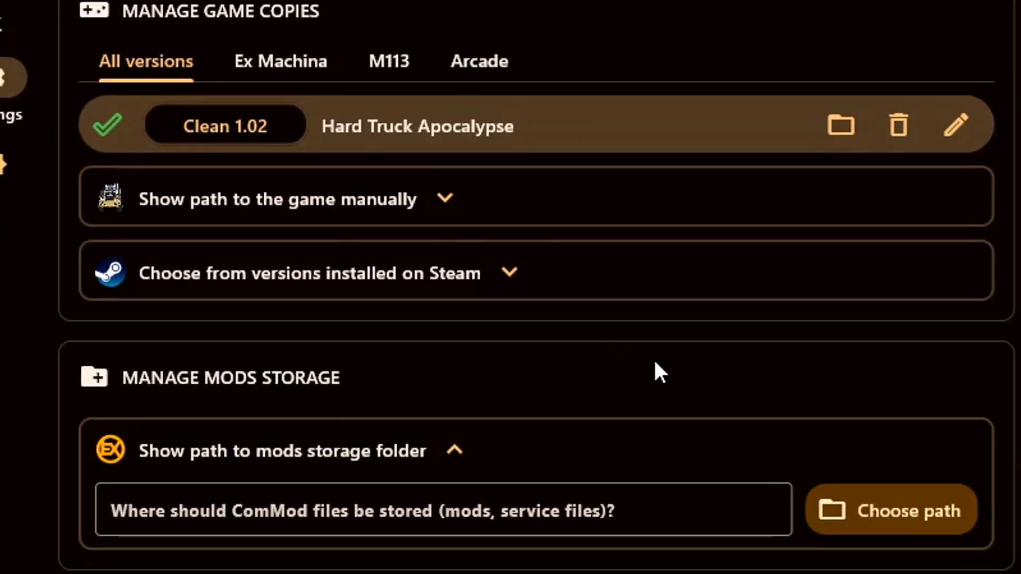
click(888, 510)
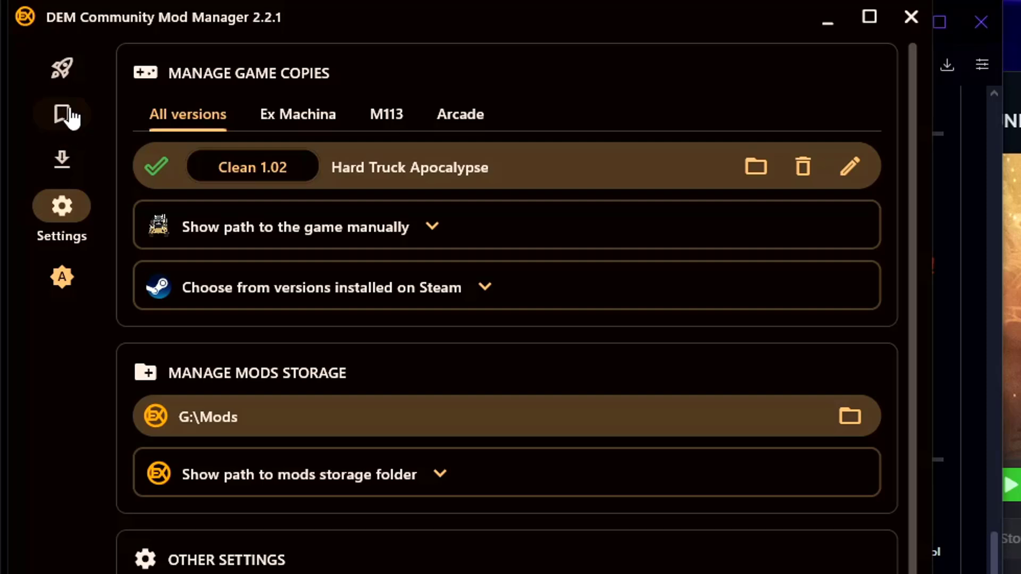
- Extract the CommunityRemaster 1.14.1 archive from the Local mods library
click(61, 113)
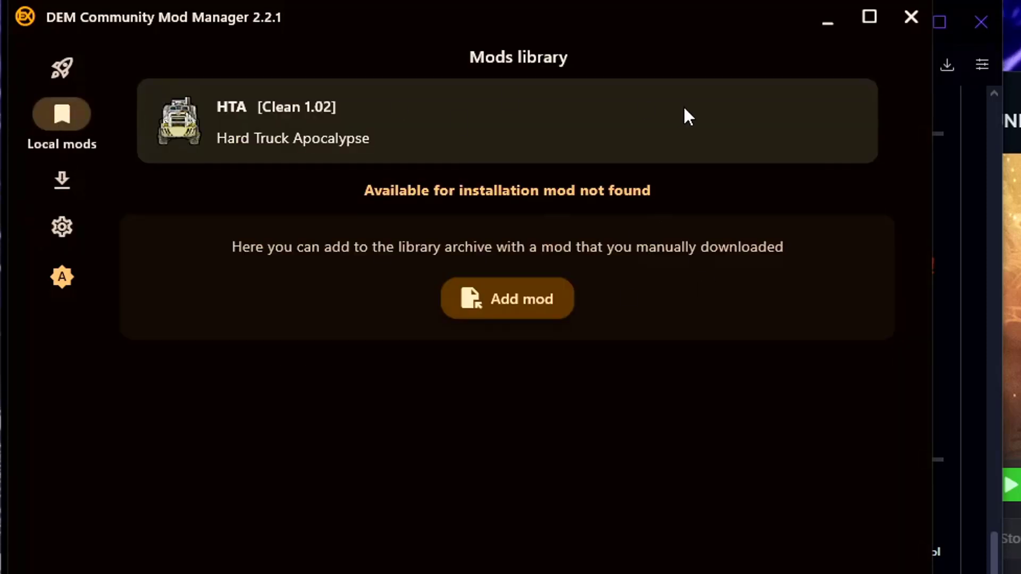
mouse_move(746, 271)
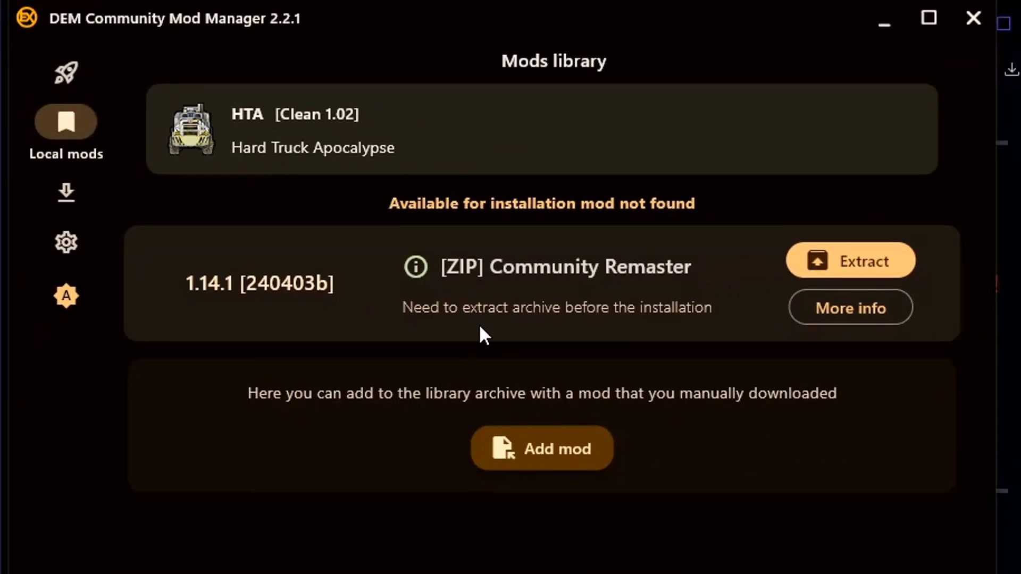
mouse_move(487, 339)
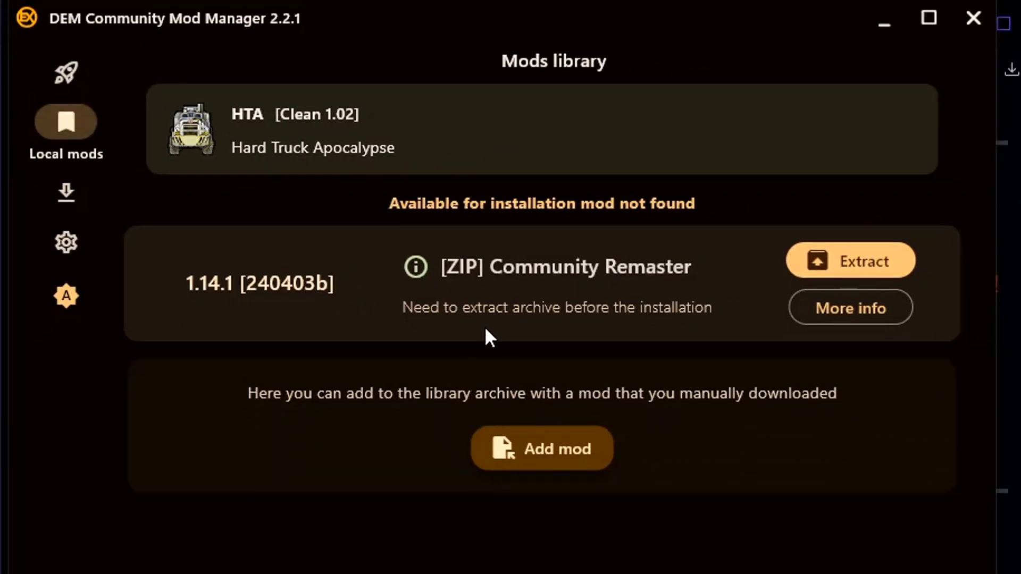
mouse_move(859, 273)
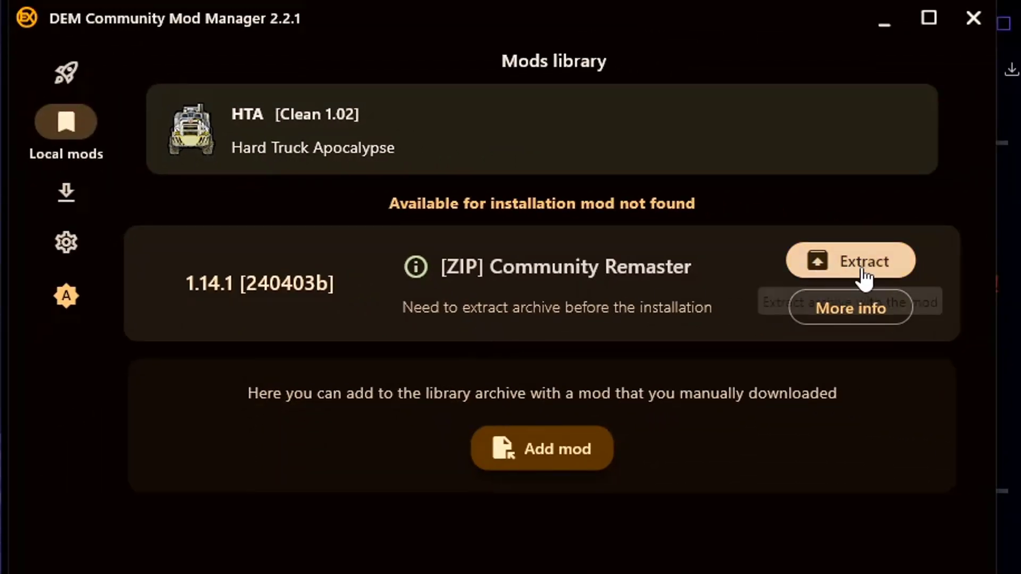
click(862, 261)
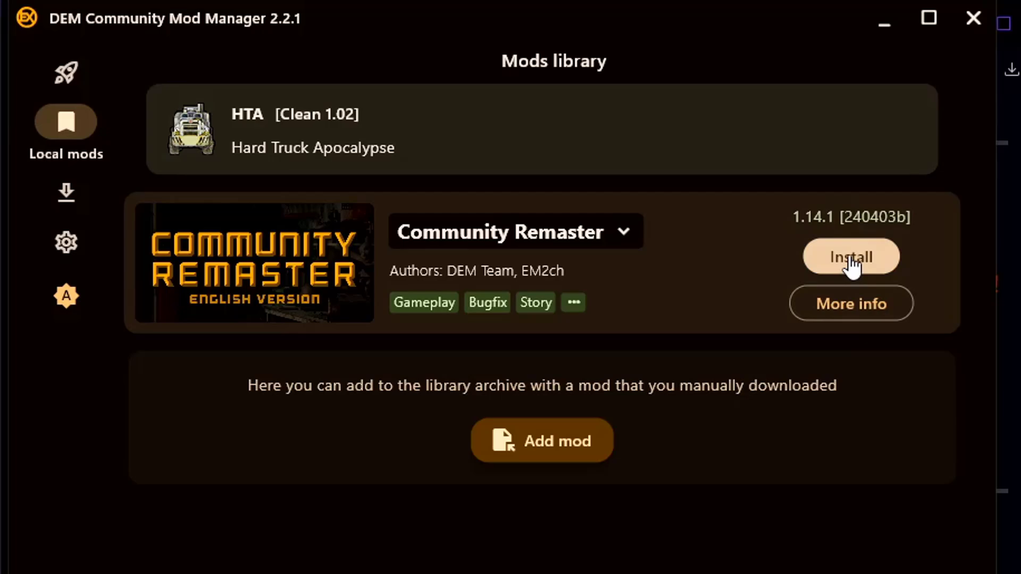
- Install Community Patch in English with the recommended options
click(851, 303)
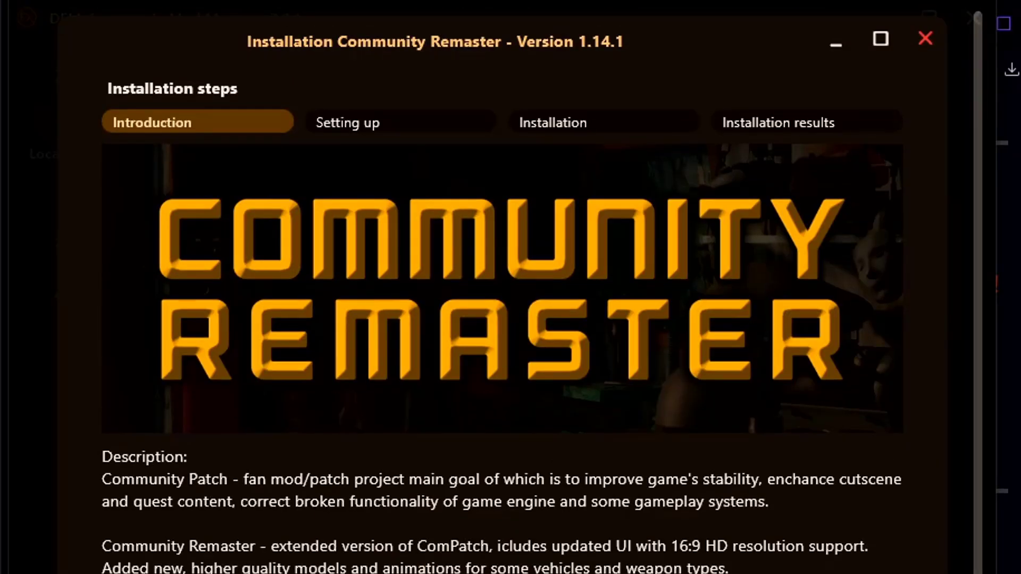
scroll(down, 3)
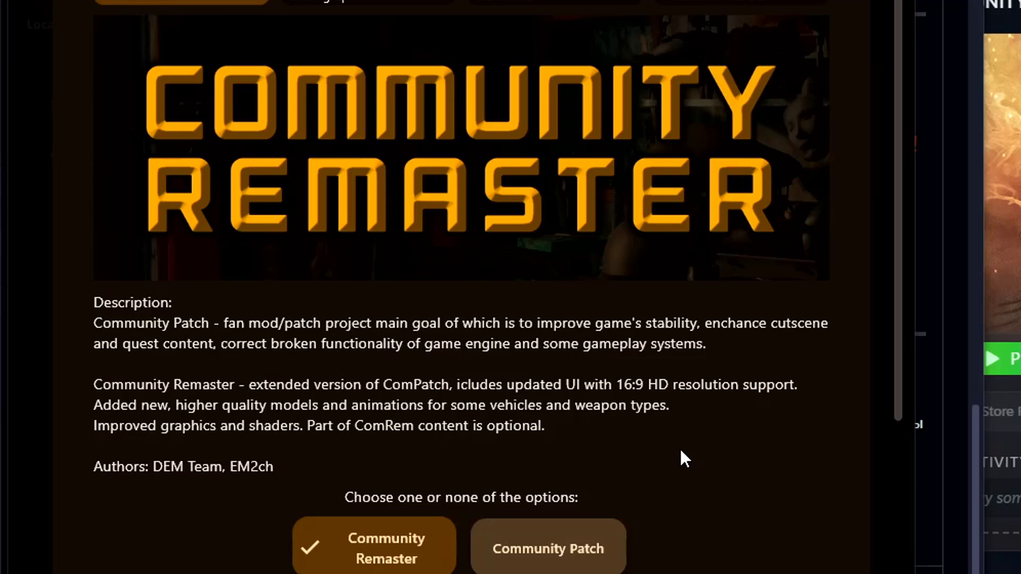
scroll(down, 3)
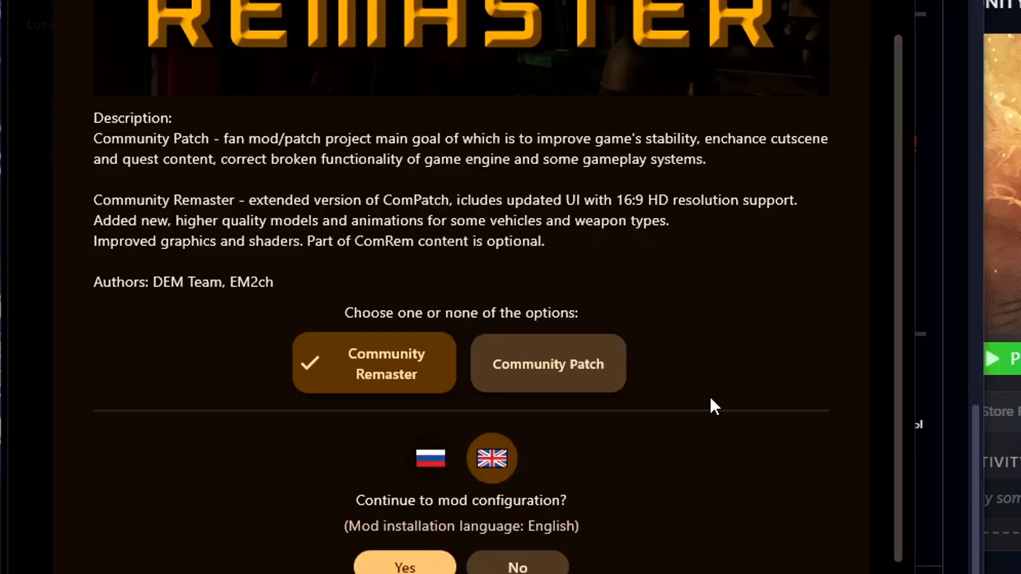
mouse_move(718, 399)
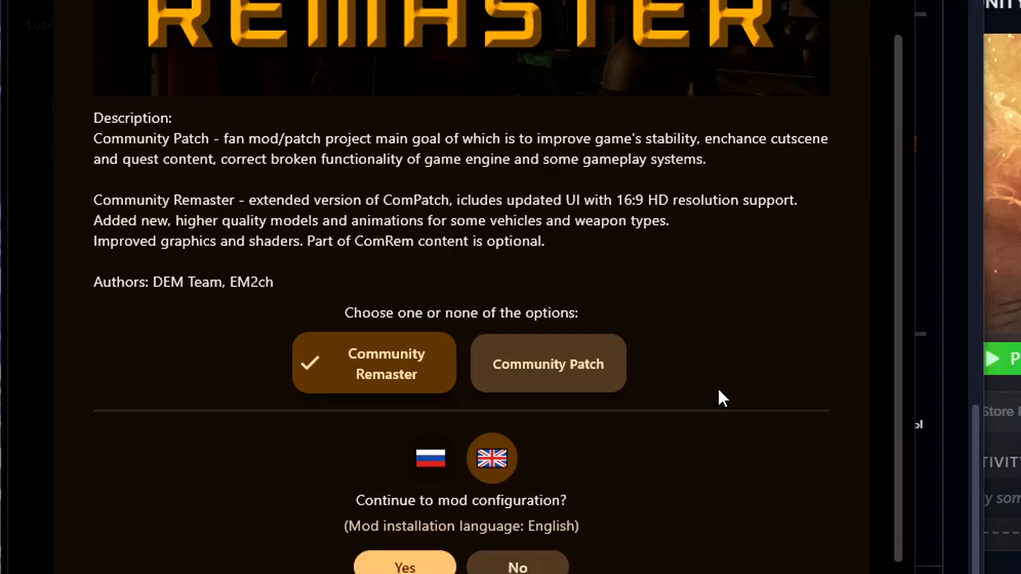
click(548, 363)
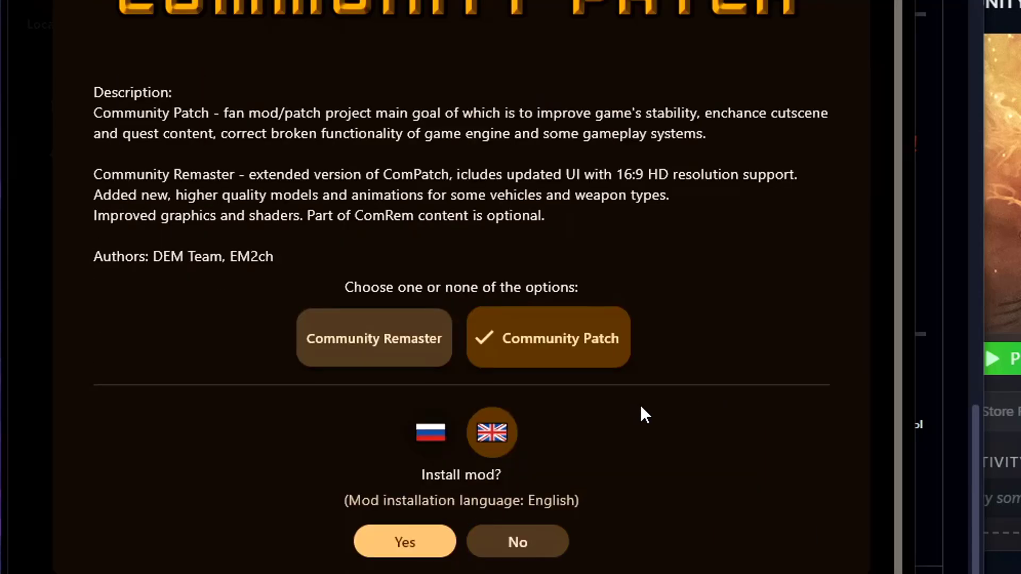
mouse_move(406, 542)
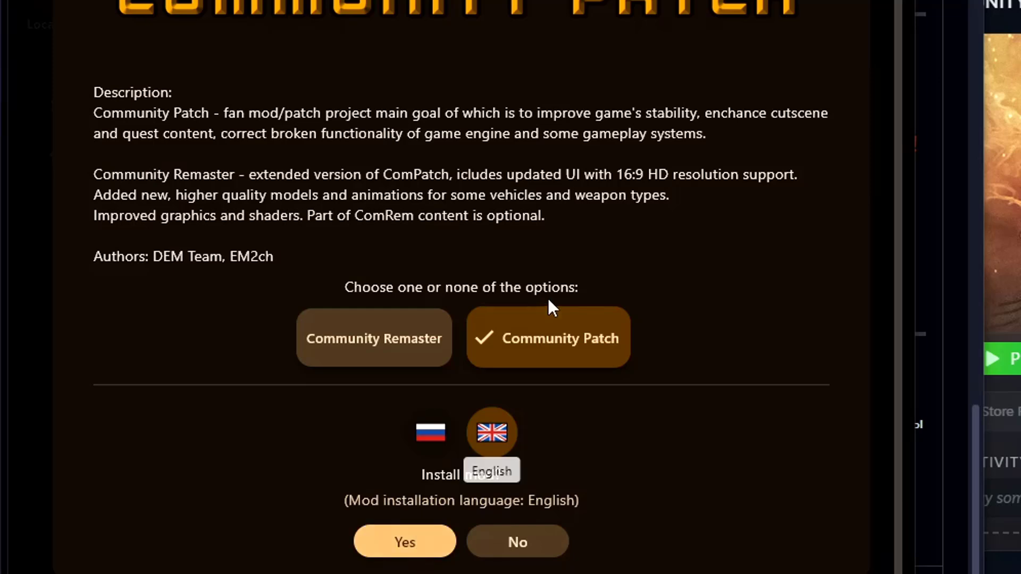
mouse_move(634, 449)
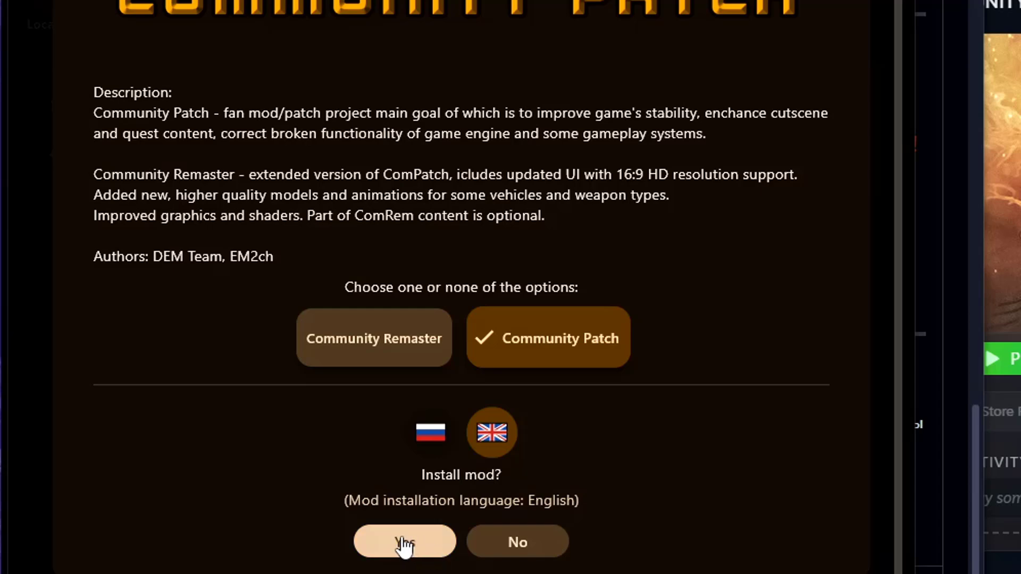
click(405, 540)
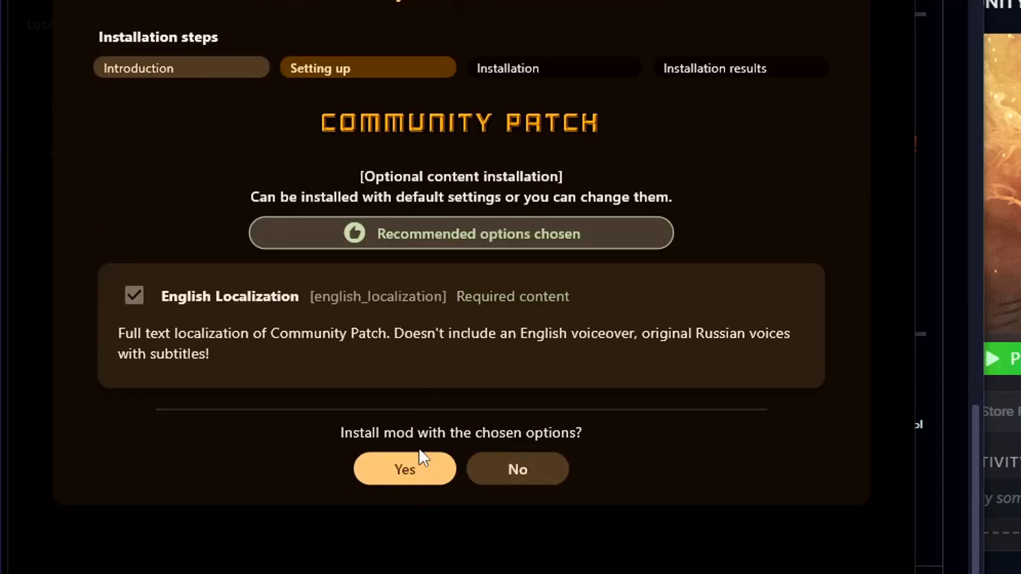
click(404, 469)
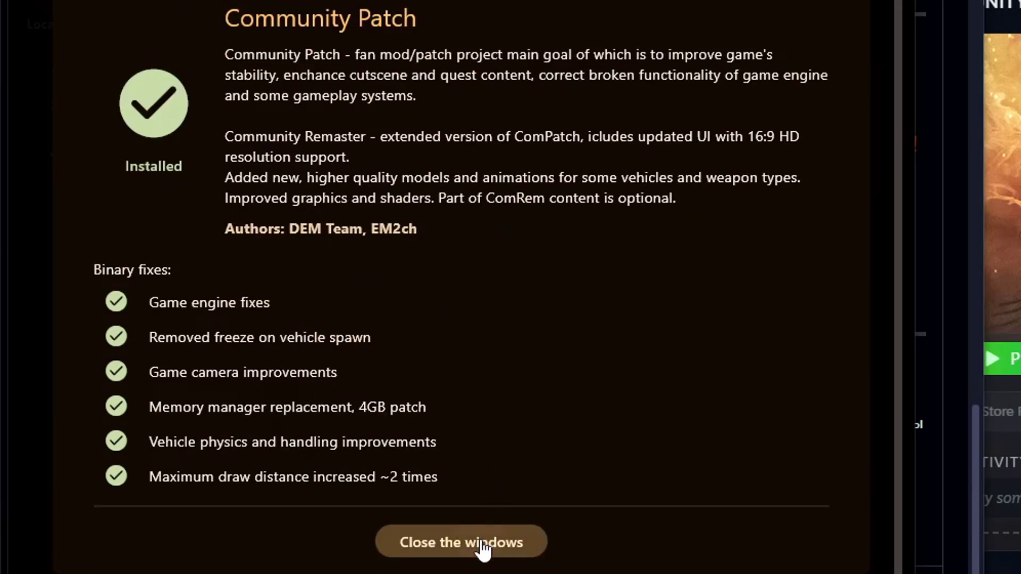
click(462, 542)
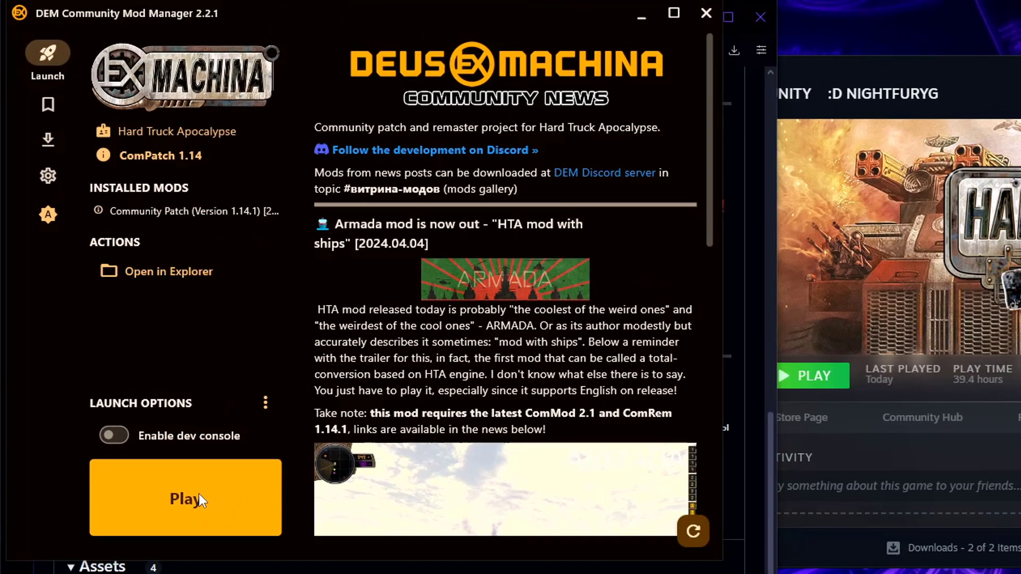
mouse_move(216, 329)
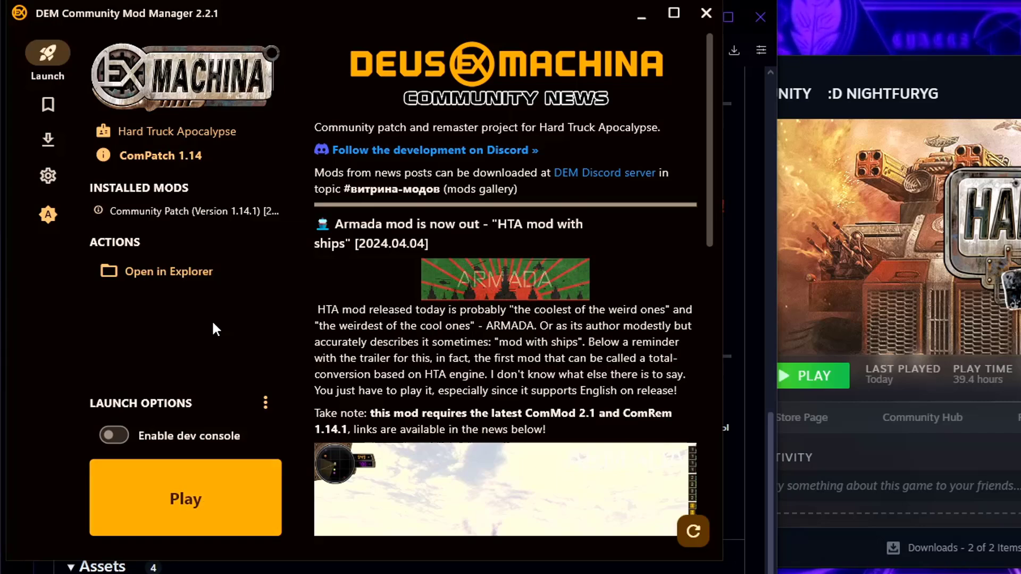
mouse_move(206, 317)
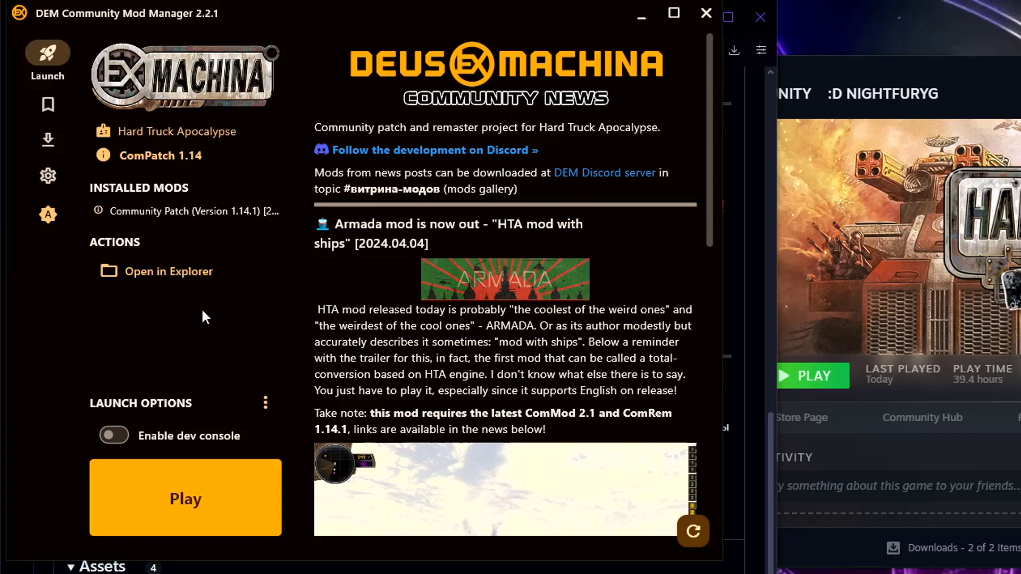
- Rename the game folder in Steam's common directory to 'Hard Truck Apocalypse2'
click(169, 271)
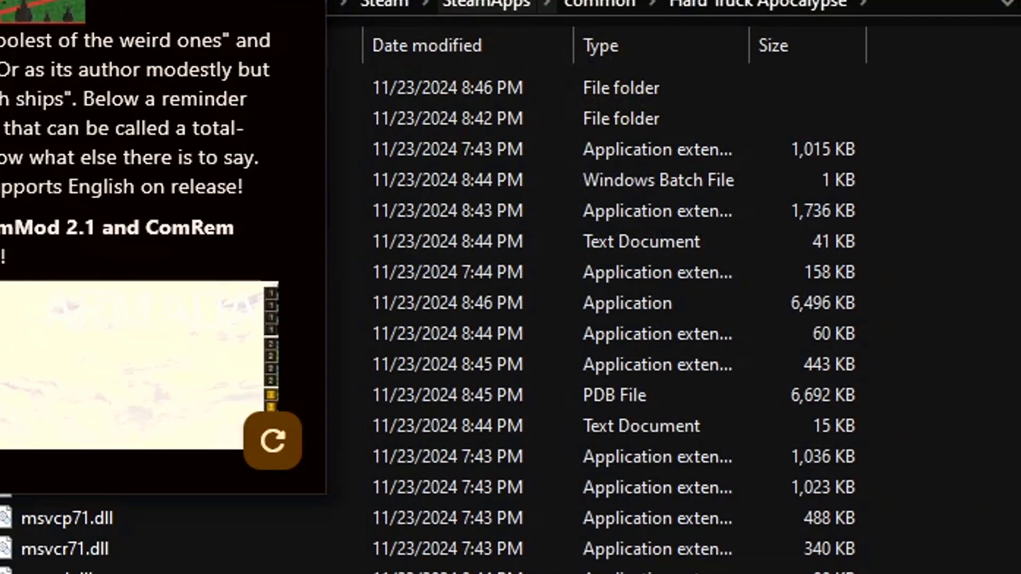
click(605, 19)
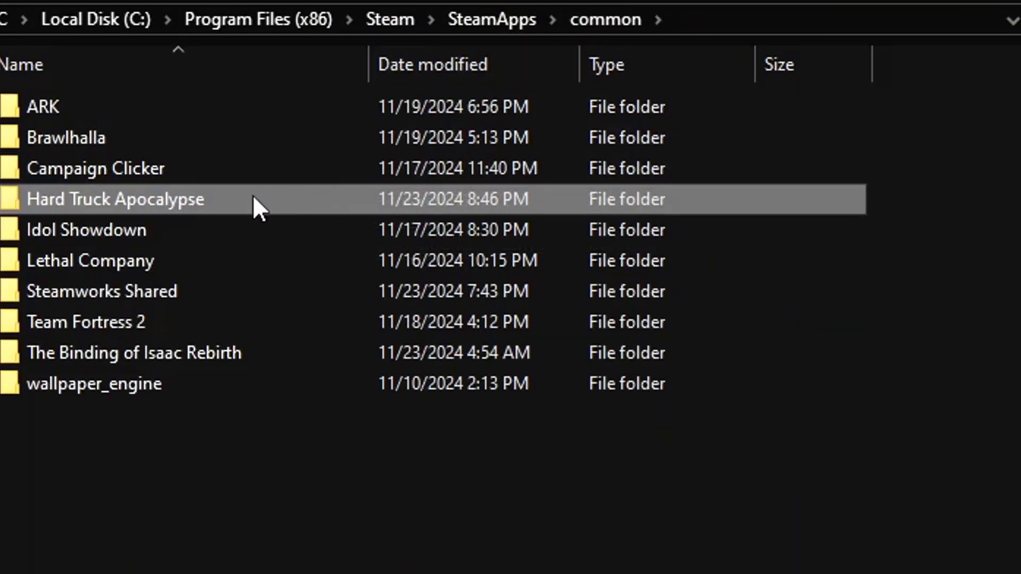
text(2)
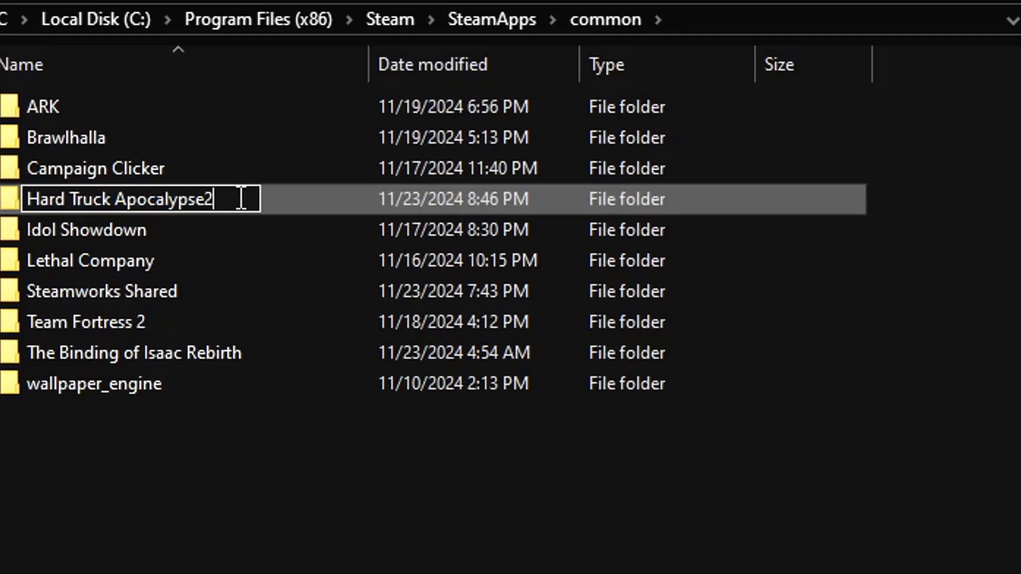
key(Enter)
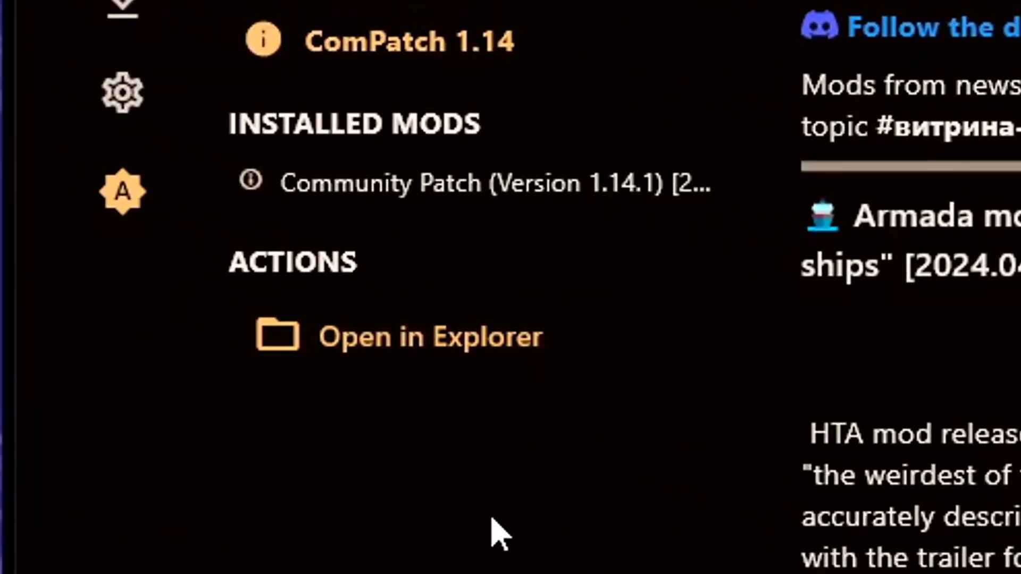
mouse_move(477, 357)
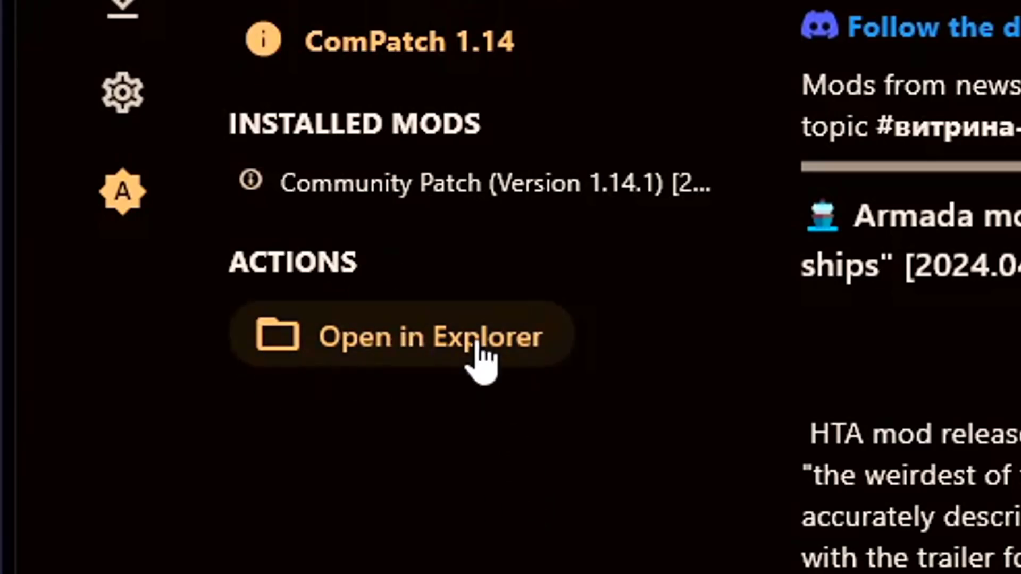
click(434, 336)
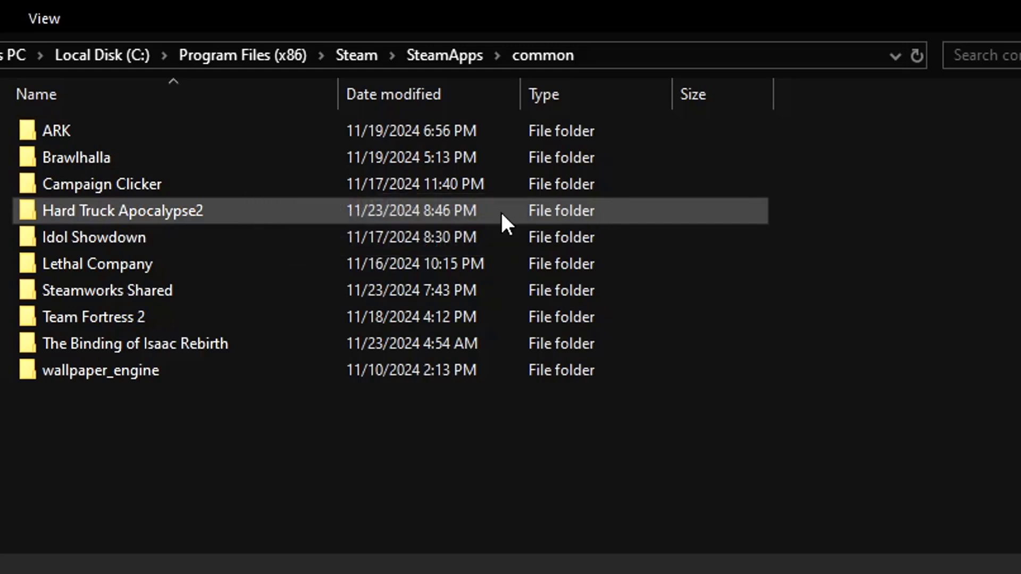
mouse_move(202, 229)
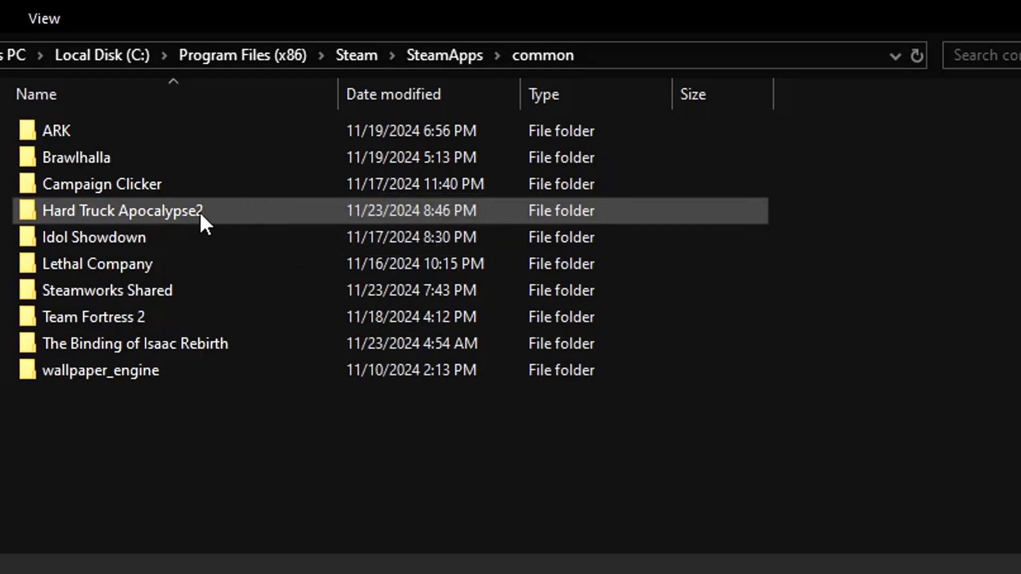
mouse_move(170, 219)
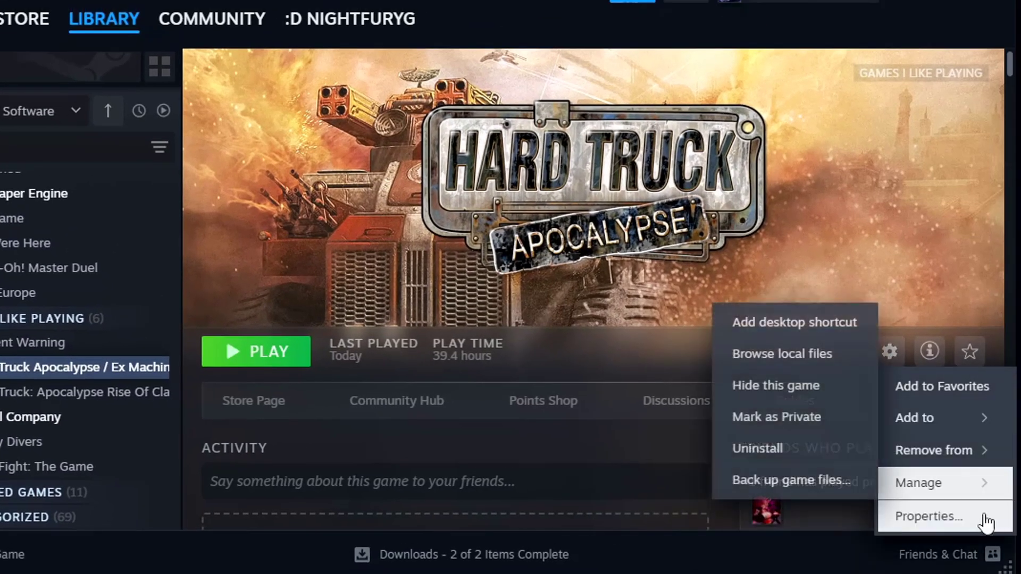
- Verify integrity of Hard Truck Apocalypse's game files from its Installed Files properties
click(929, 516)
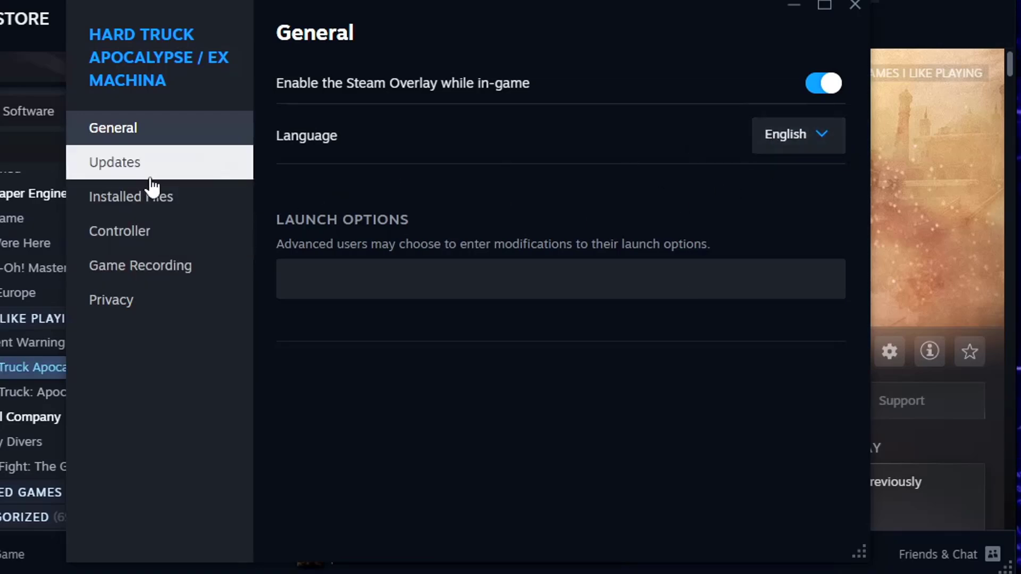
click(130, 196)
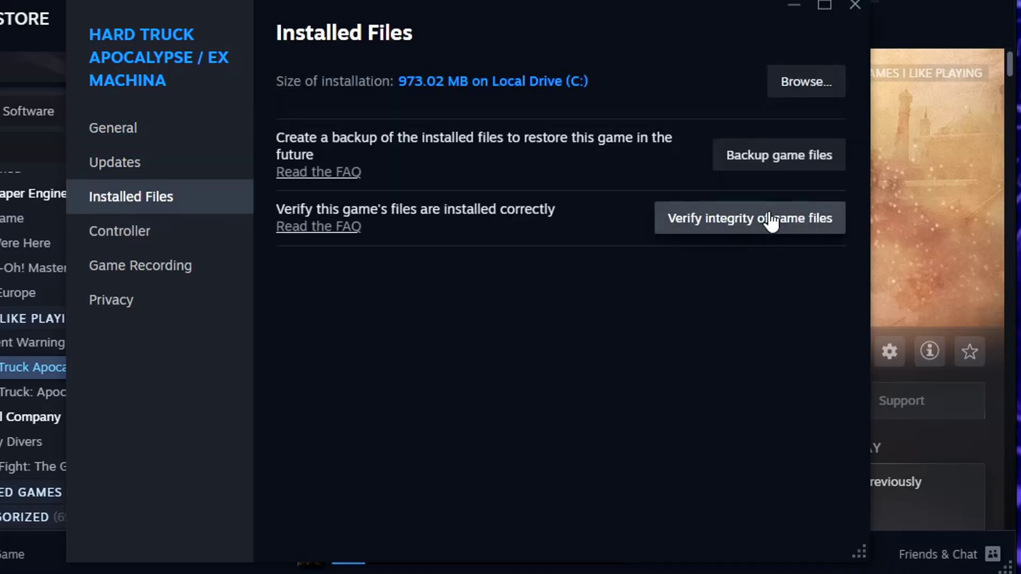
click(749, 218)
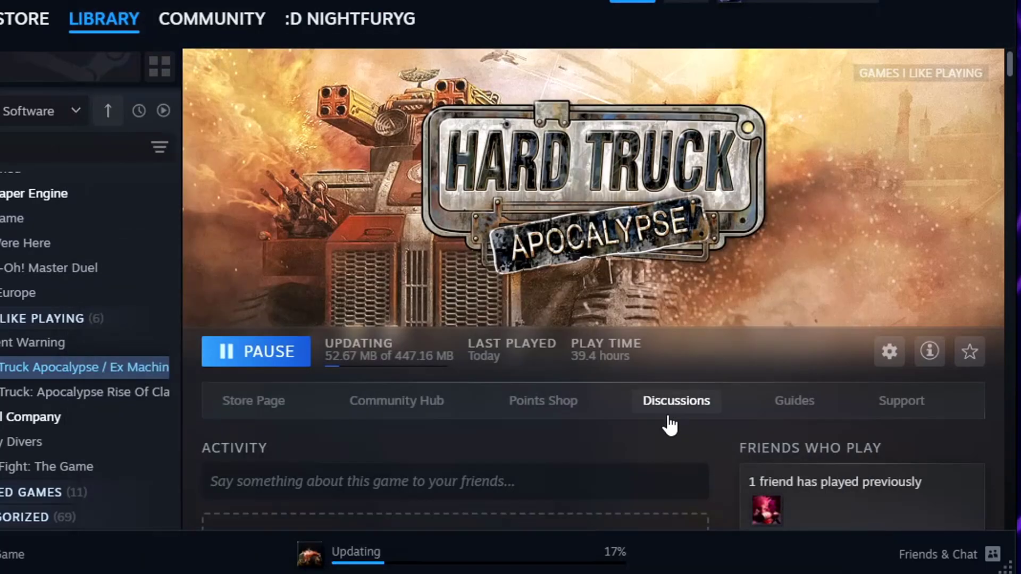
mouse_move(552, 556)
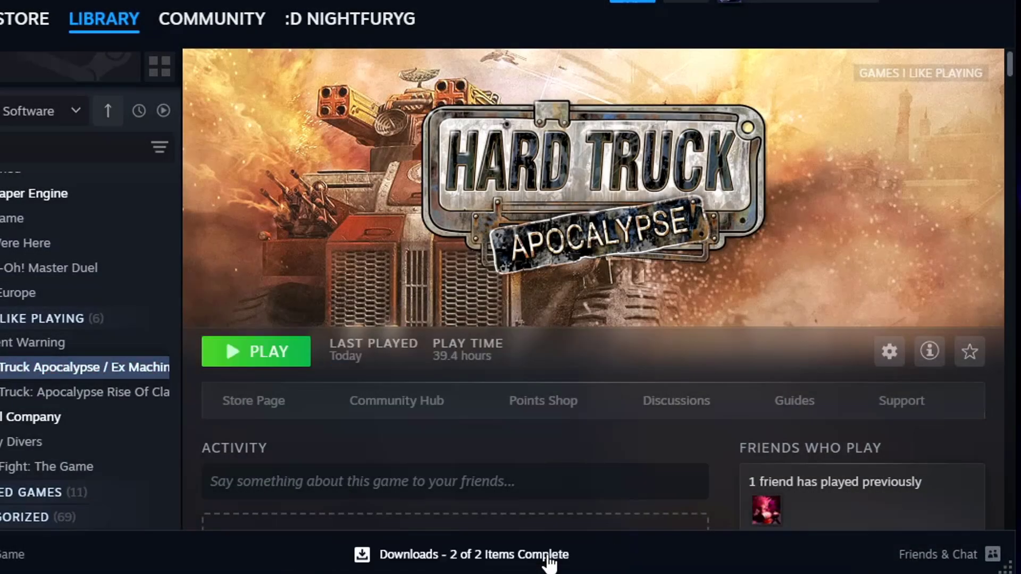
mouse_move(694, 363)
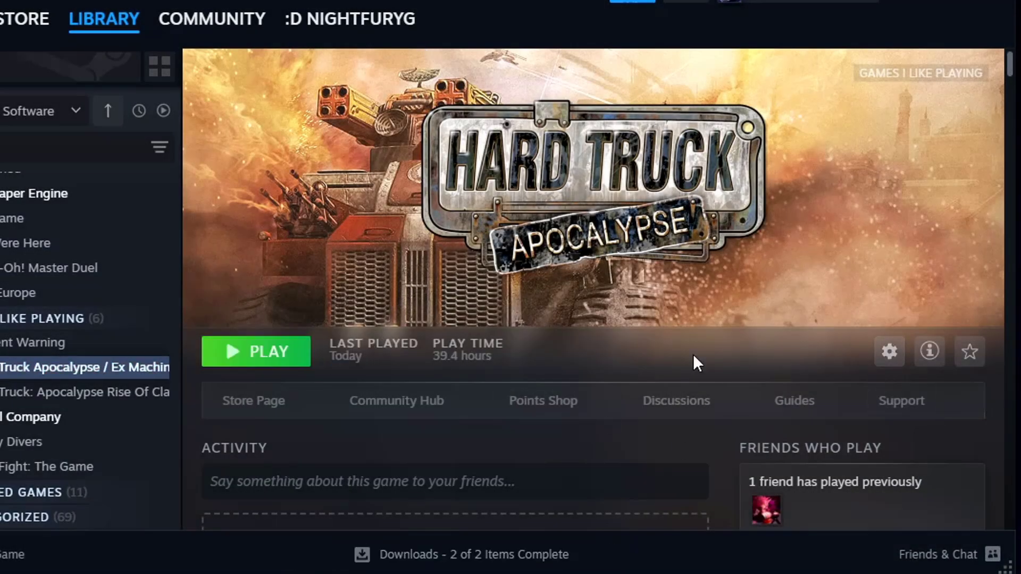
- Browse the restored game's local files and open its sounds folder
click(889, 352)
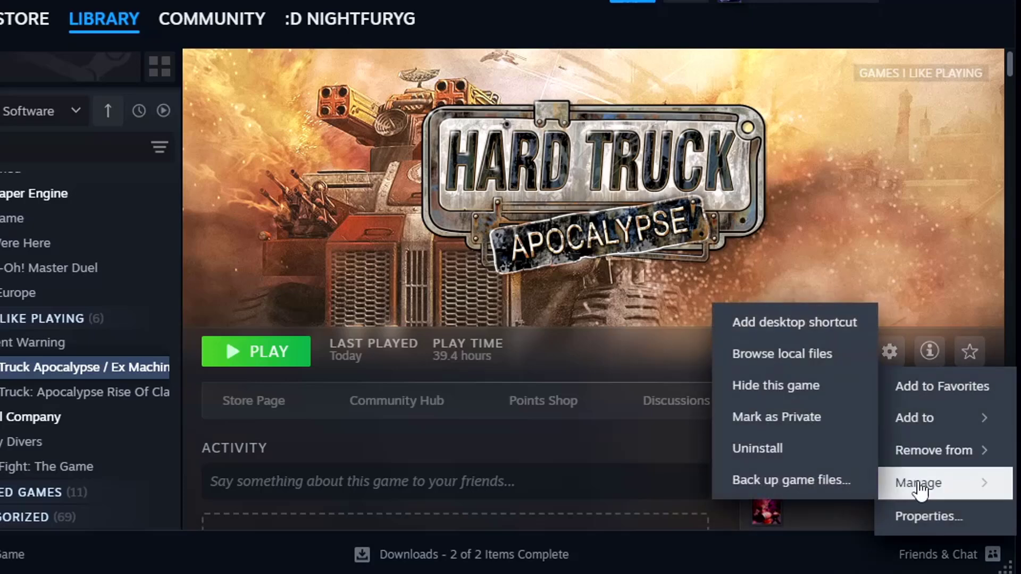
mouse_move(907, 500)
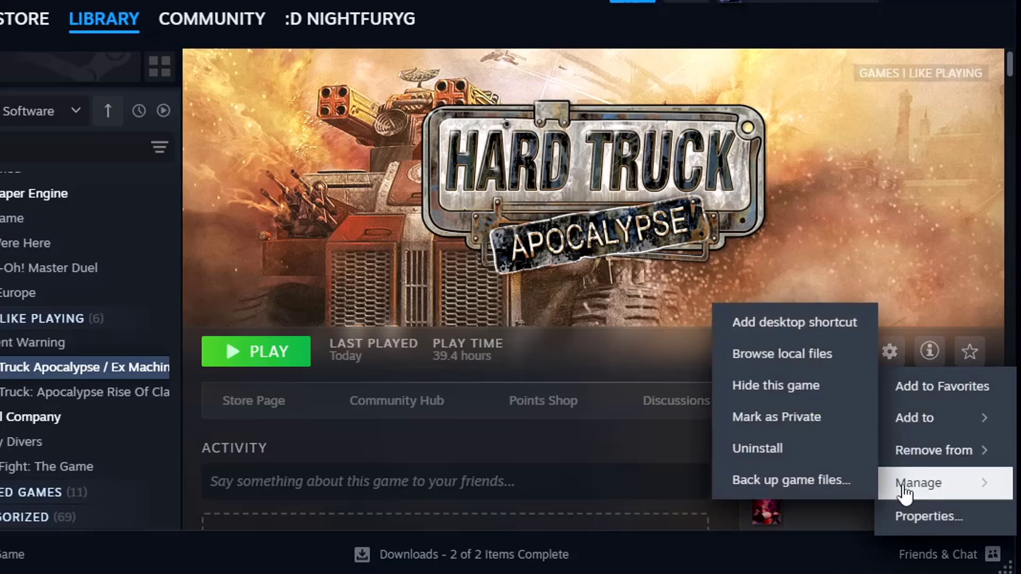
click(781, 354)
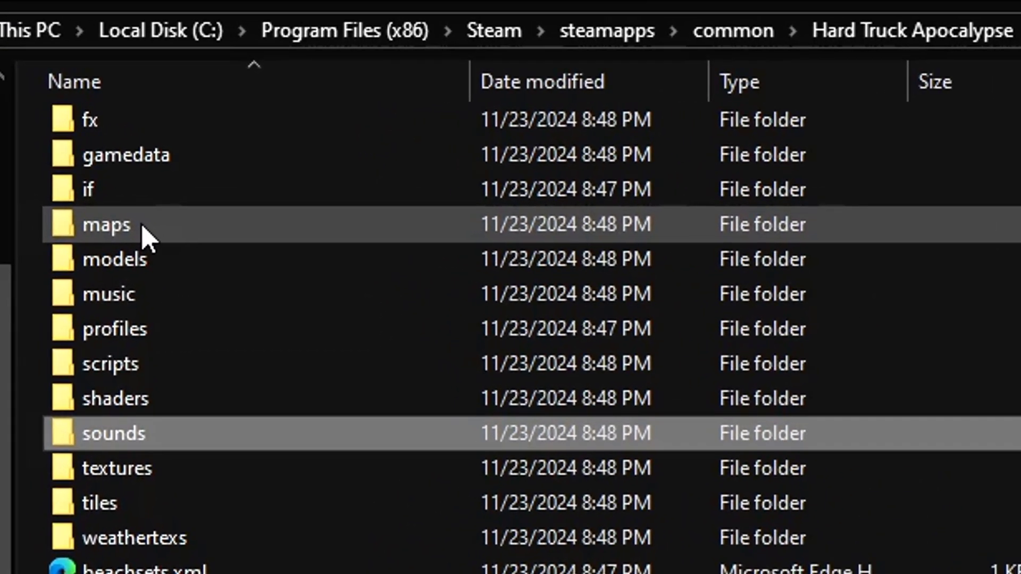
mouse_move(188, 457)
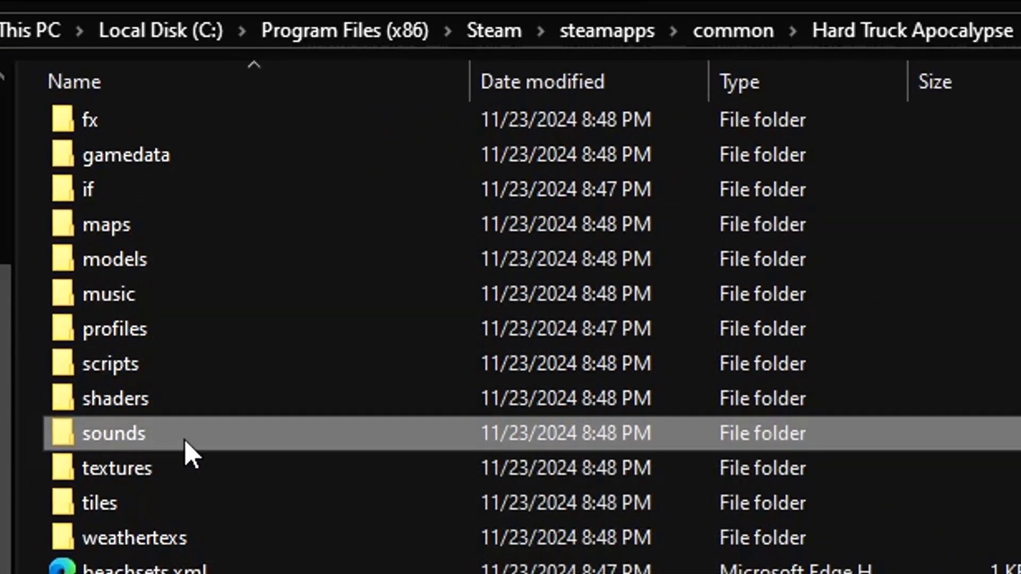
double_click(113, 434)
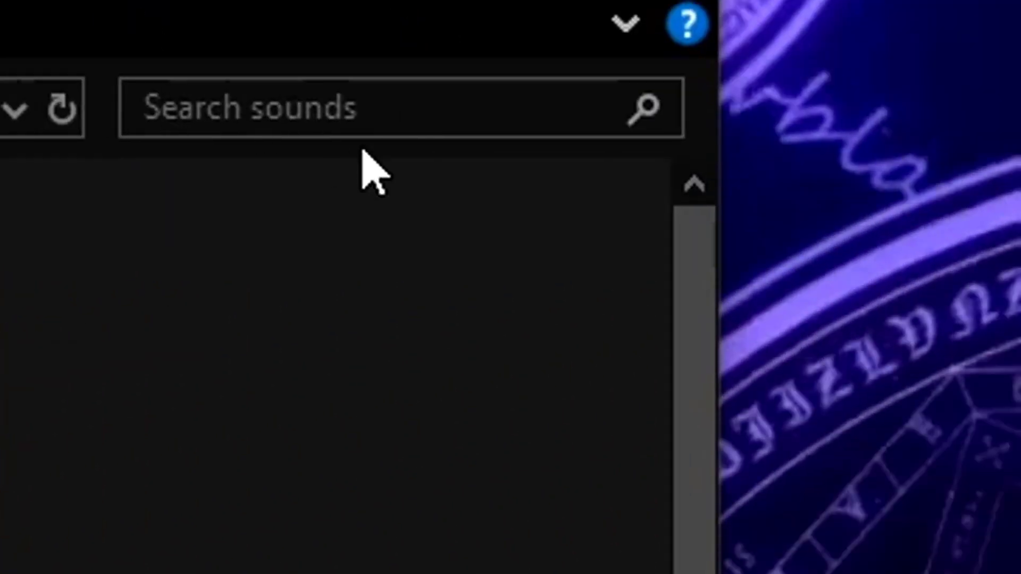
- Search the sounds folder for 'xml' to list its xml files
text(xml)
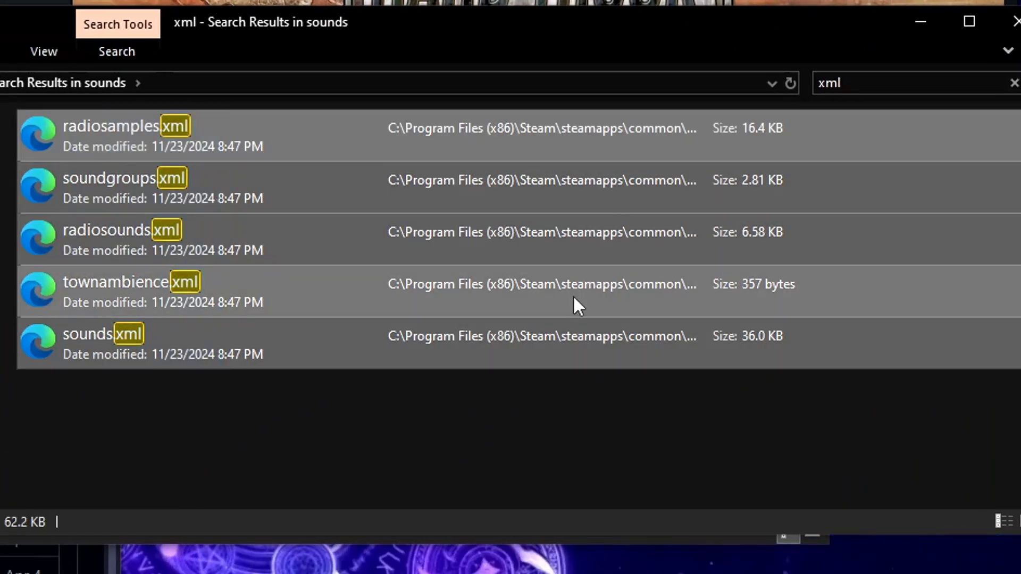
mouse_move(976, 109)
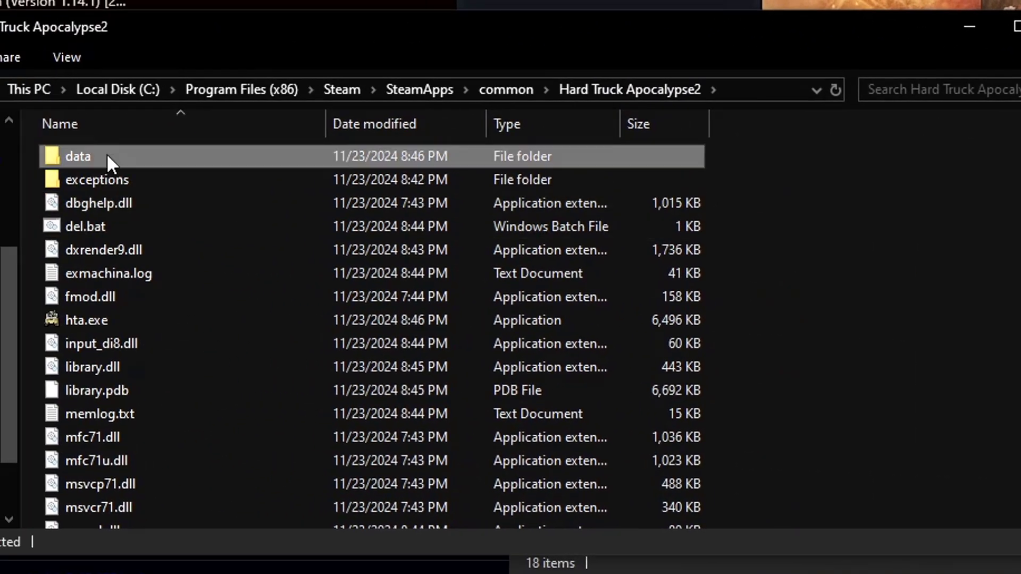
- Move the 557 original sound files into Hard Truck Apocalypse2's sounds folder, then open data\maps\r1m1
double_click(77, 156)
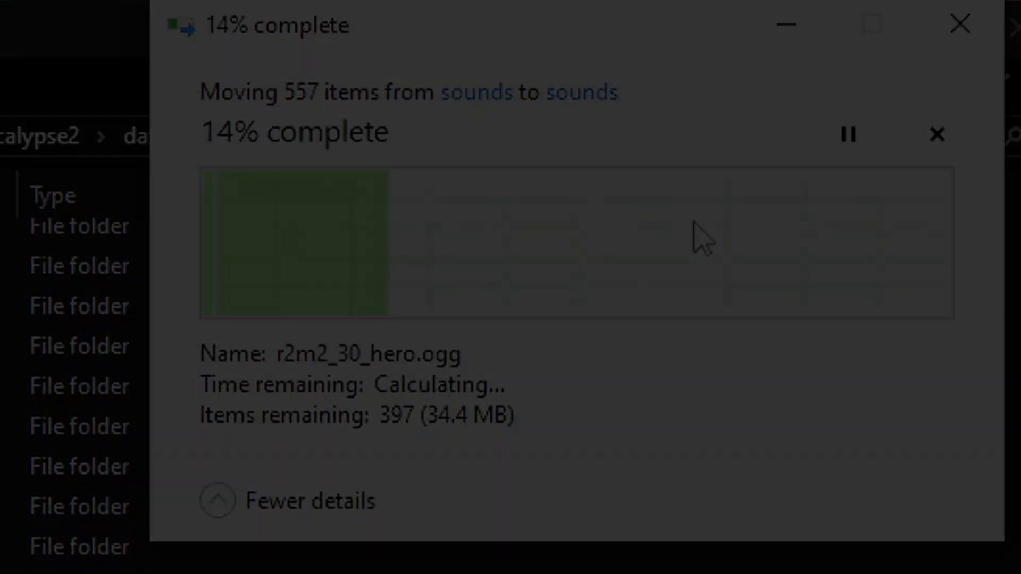
click(936, 134)
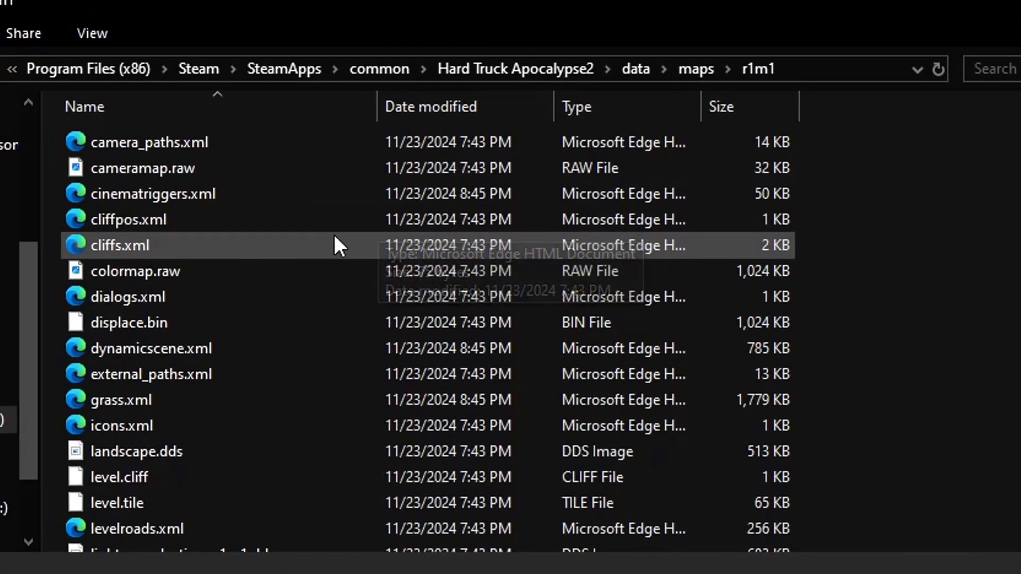
- Scroll the data\maps folder list and open the r1m2 map folder
scroll(down, 3)
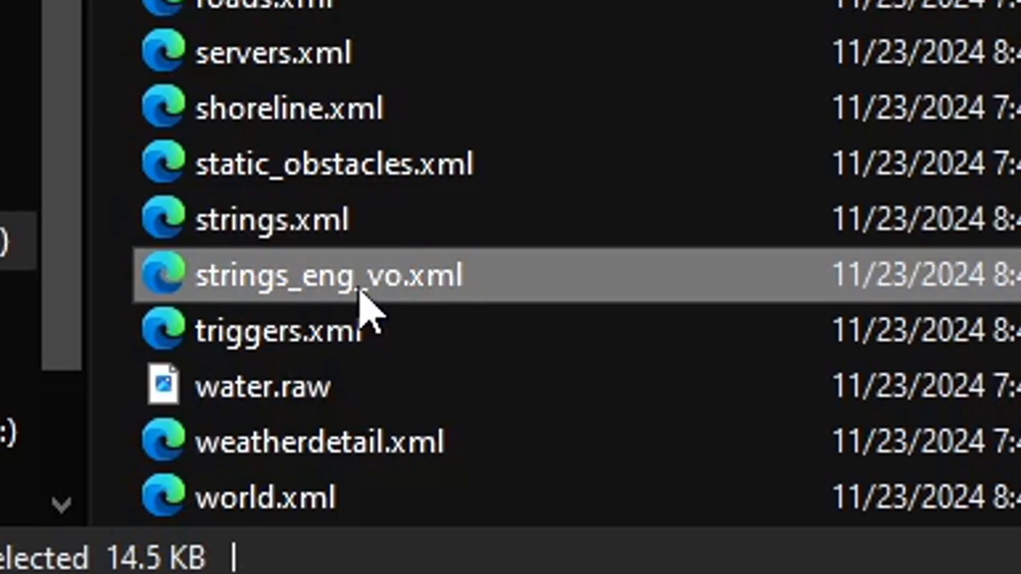
mouse_move(366, 316)
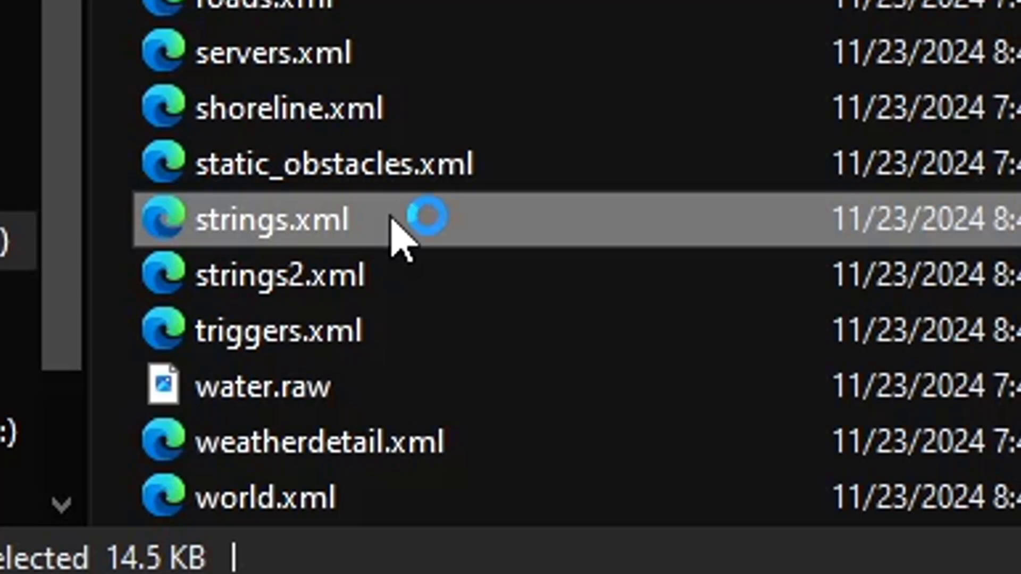
double_click(267, 220)
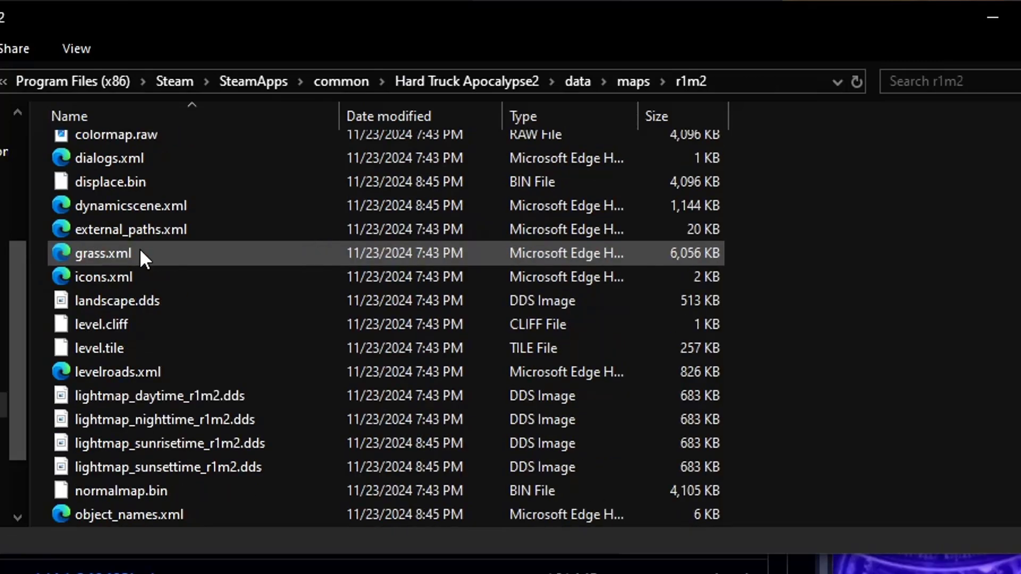
- Go back up to the maps folder and open the r4m2 map folder
click(633, 82)
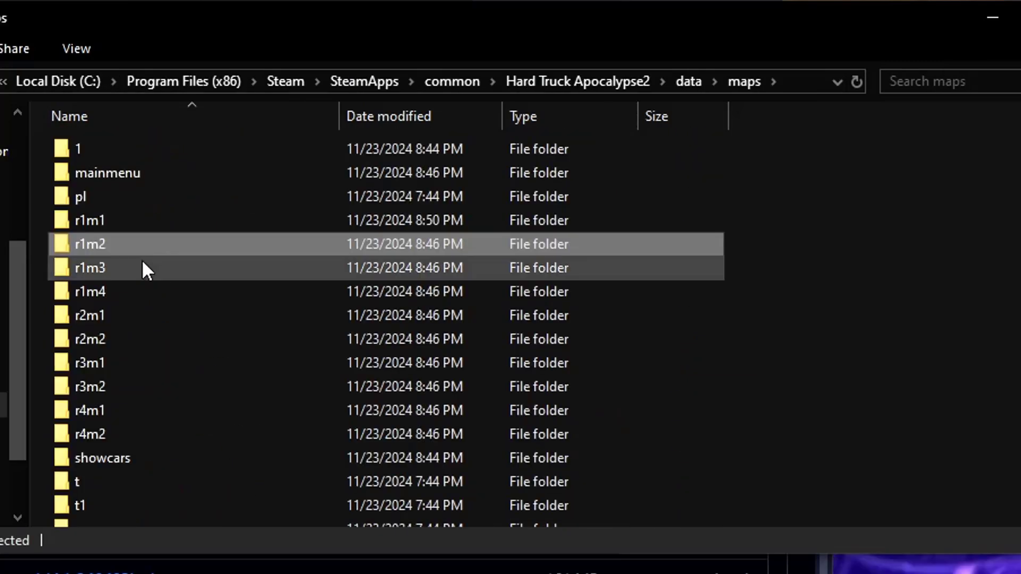
click(90, 221)
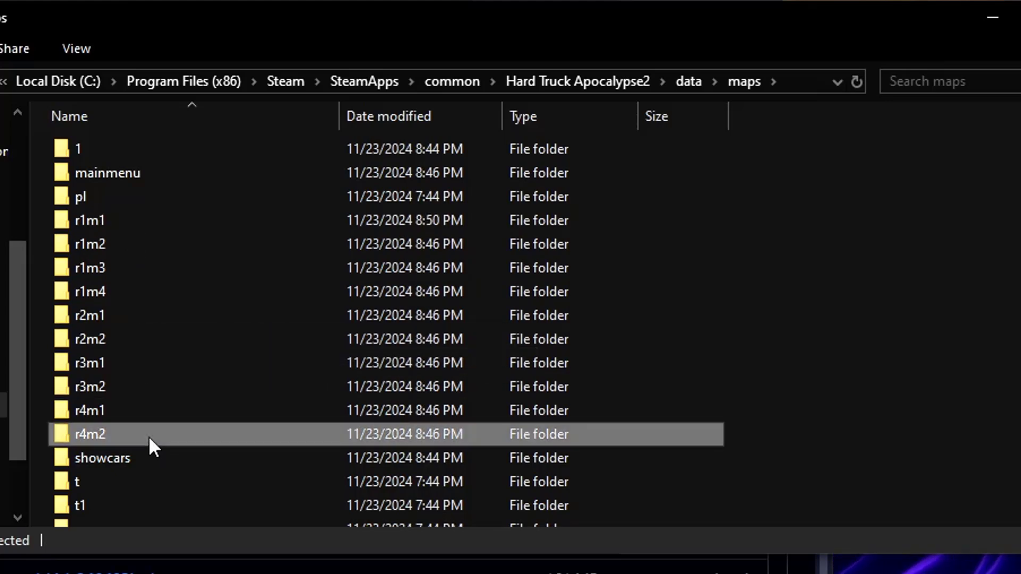
double_click(90, 434)
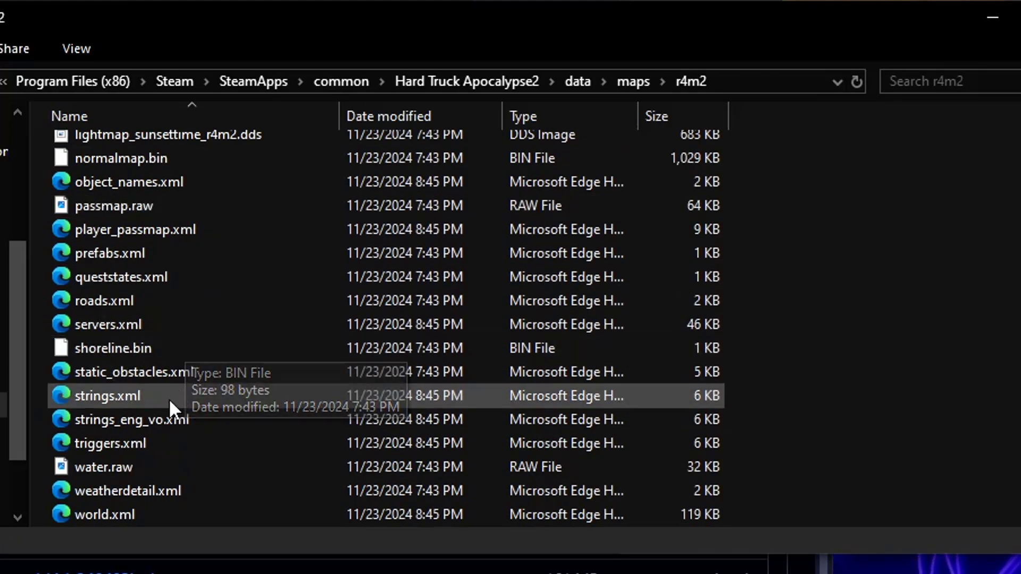
- Rename strings.xml to strings2.xml and strings_eng_vo.xml to strings.xml in r4m2
click(107, 396)
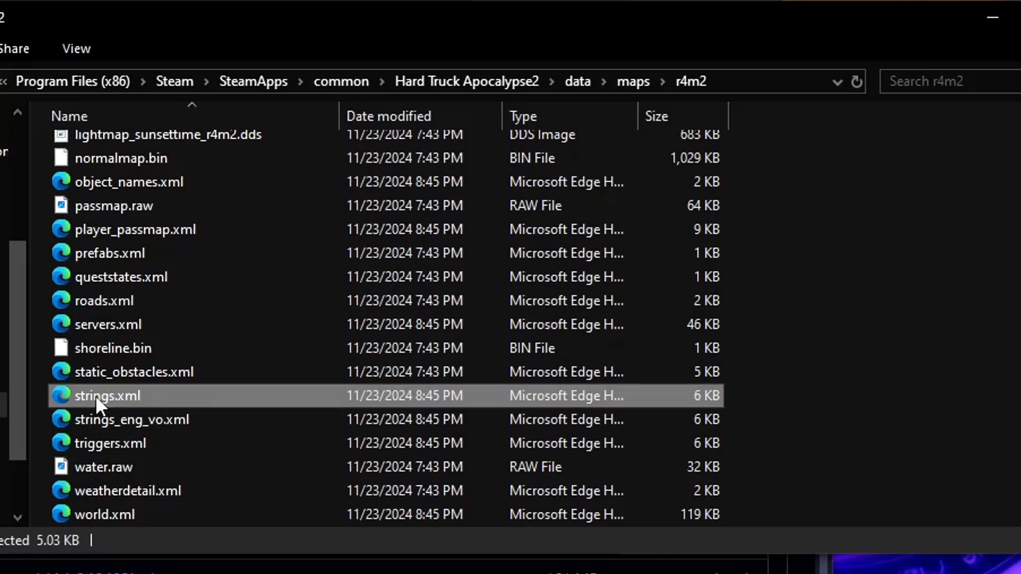
click(101, 395)
text(2)
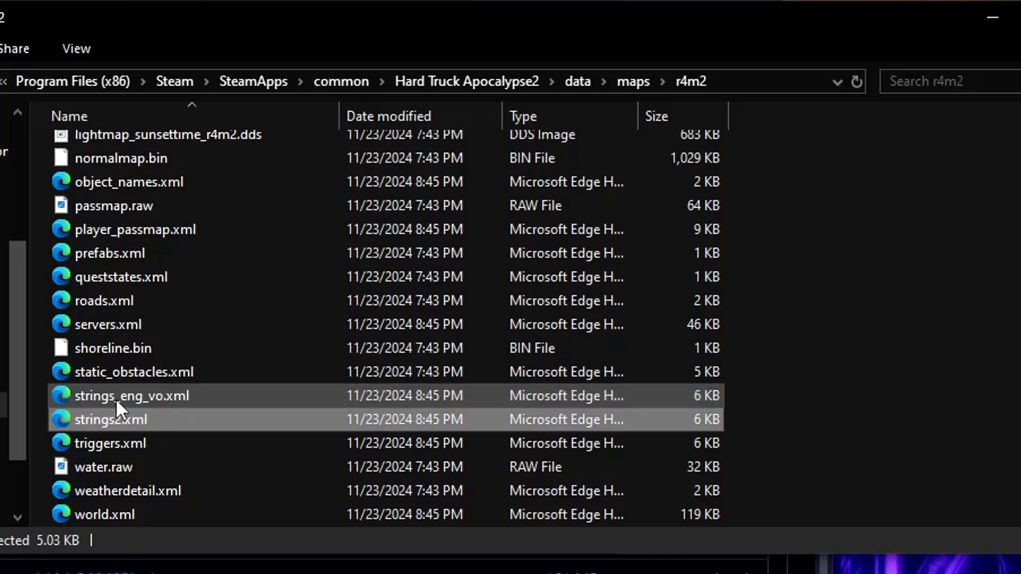
click(122, 395)
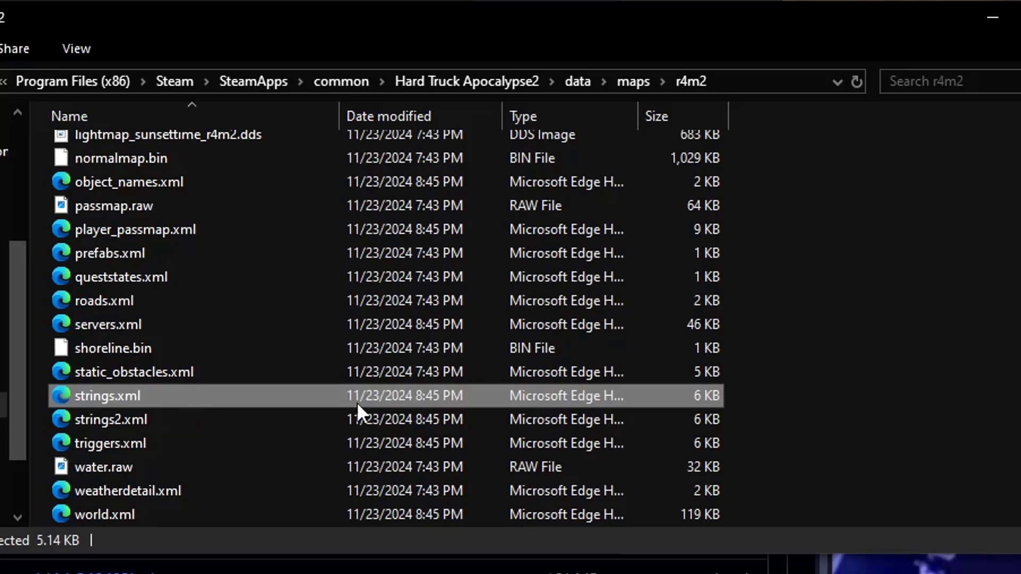
click(633, 81)
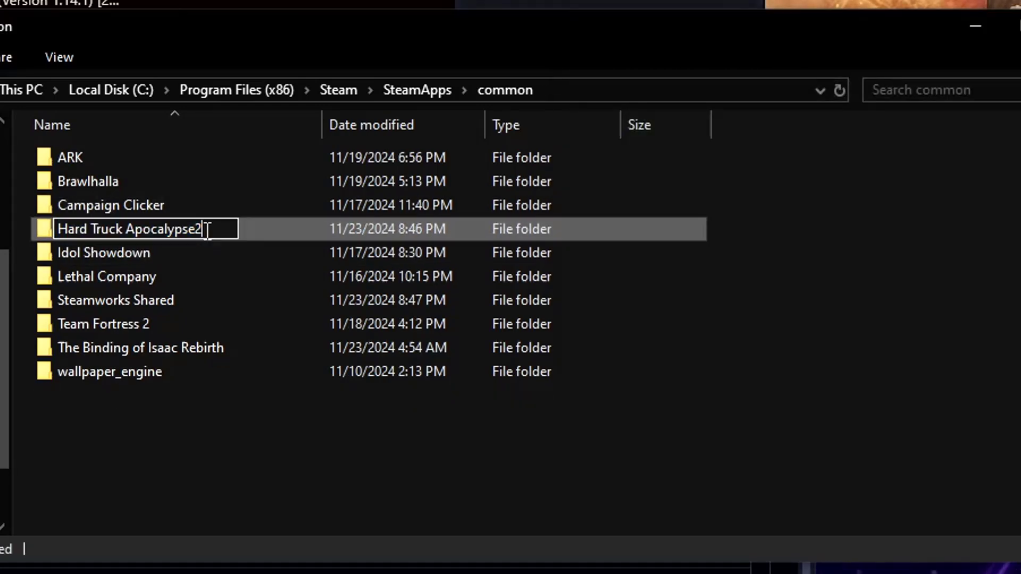
- Rename the Hard Truck Apocalypse2 folder to Hard Truck Apocalypse
key(Enter)
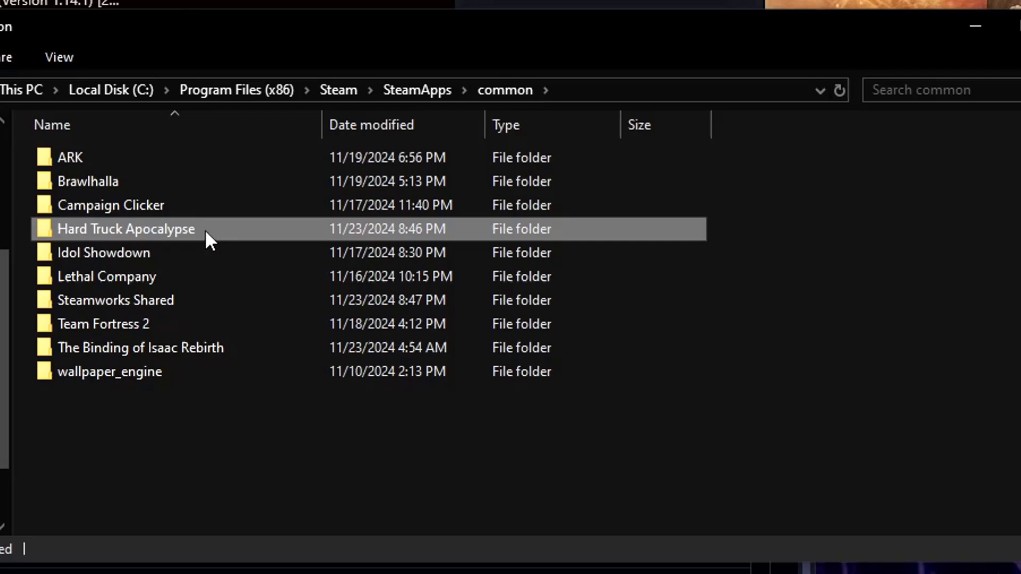
mouse_move(997, 138)
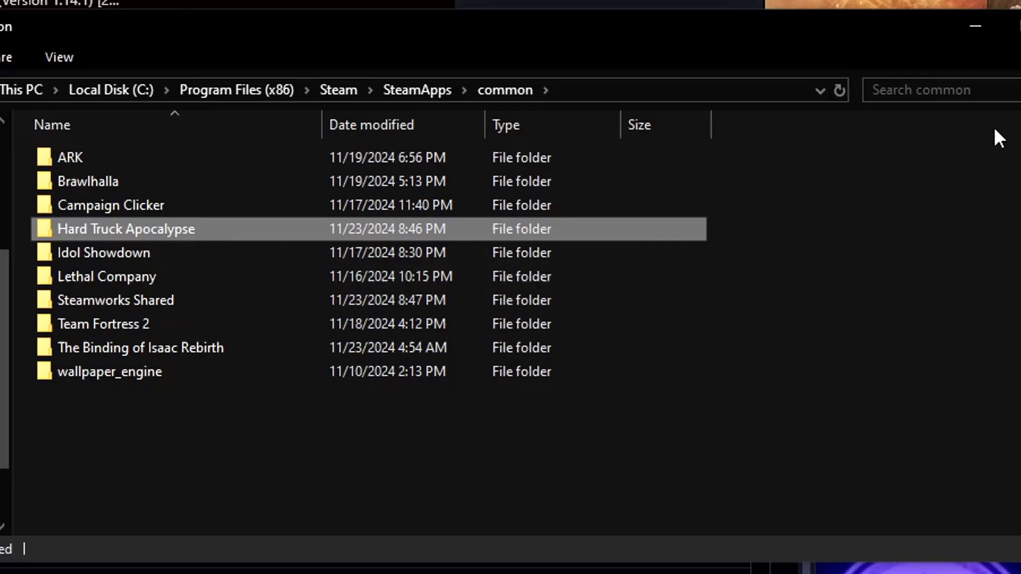
click(111, 205)
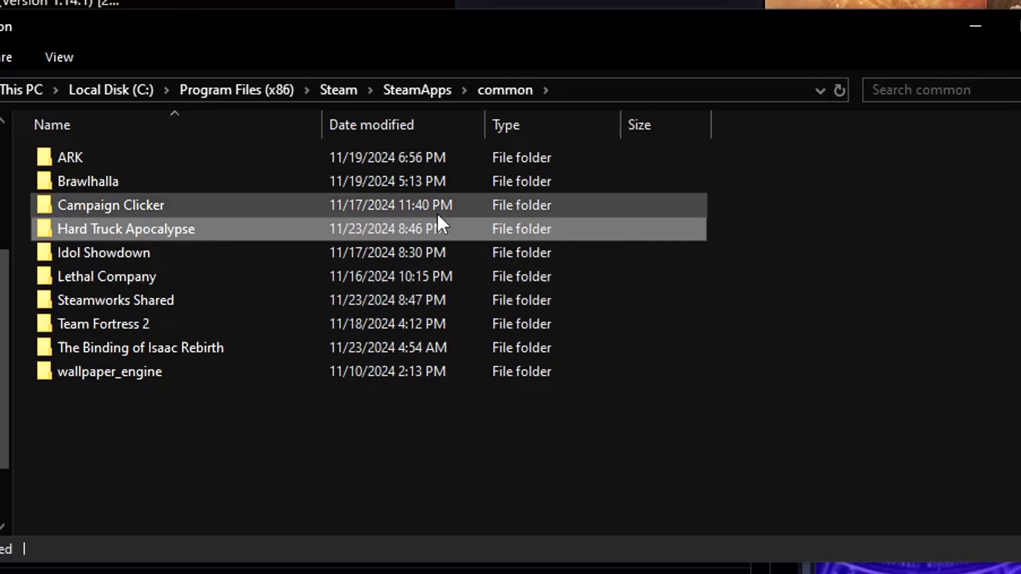
- Open Hard Truck Apocalypse\data\config.cfg in Notepad and search for the Fullscreen setting
double_click(126, 229)
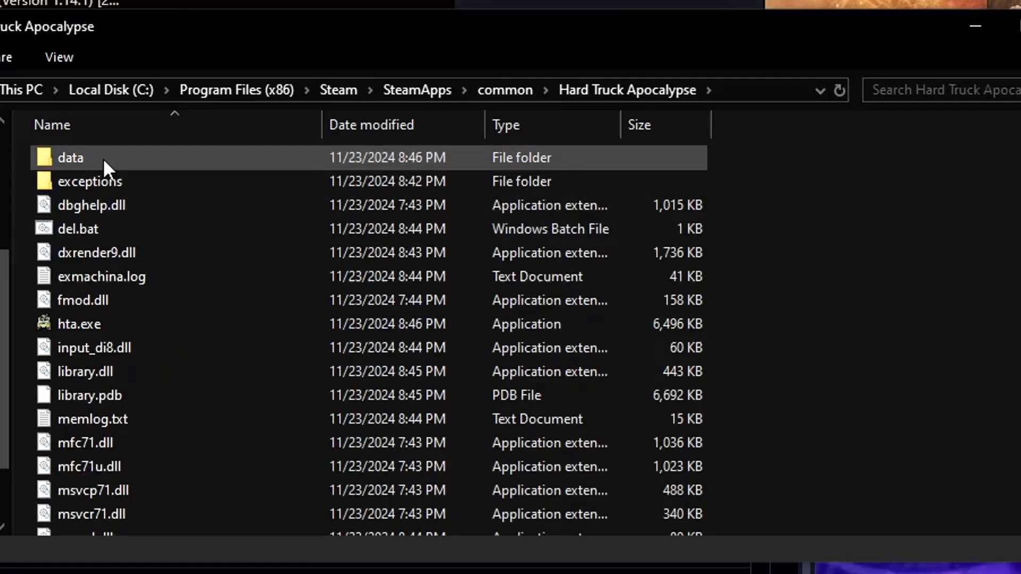
double_click(68, 158)
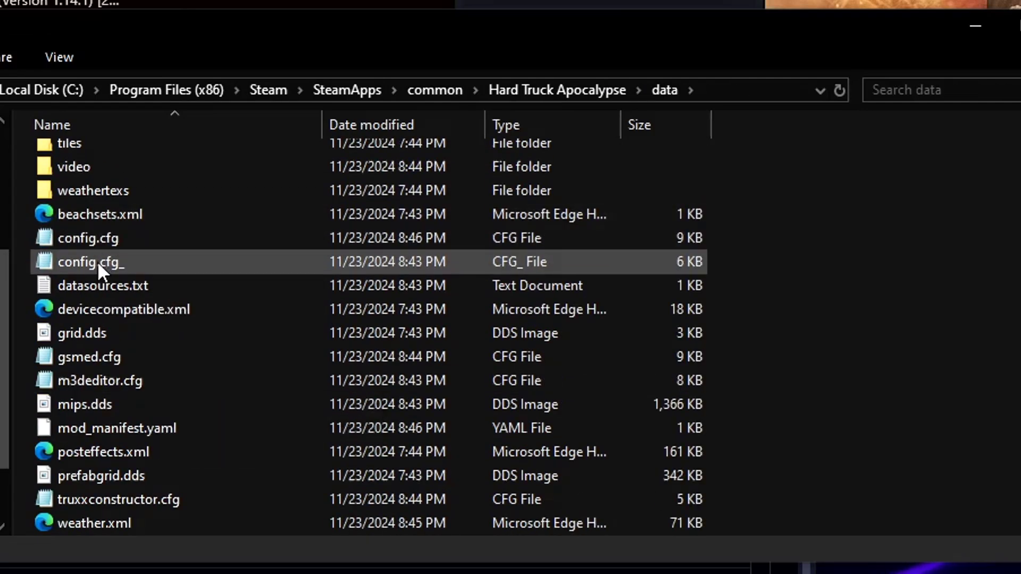
double_click(90, 262)
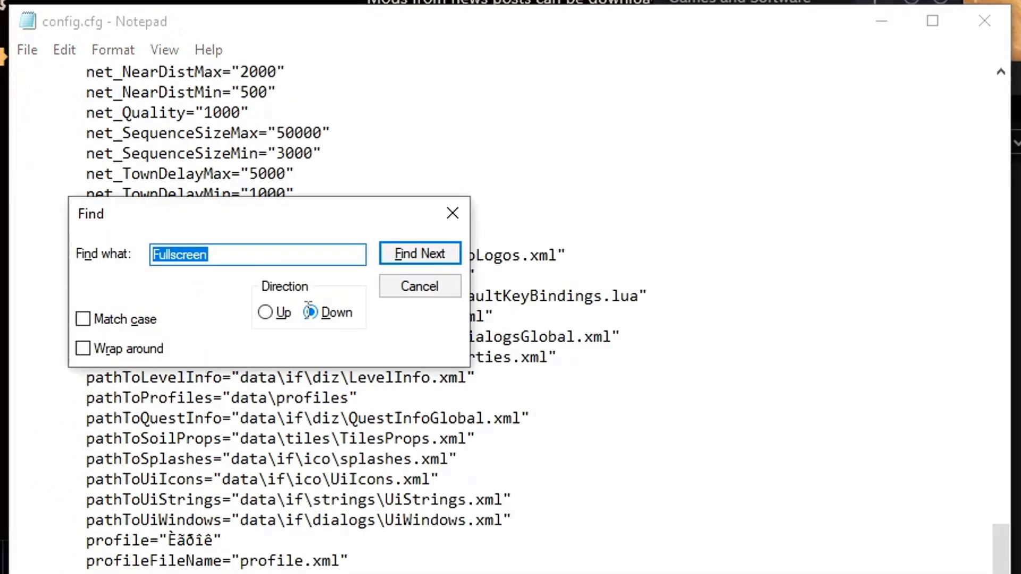
click(419, 253)
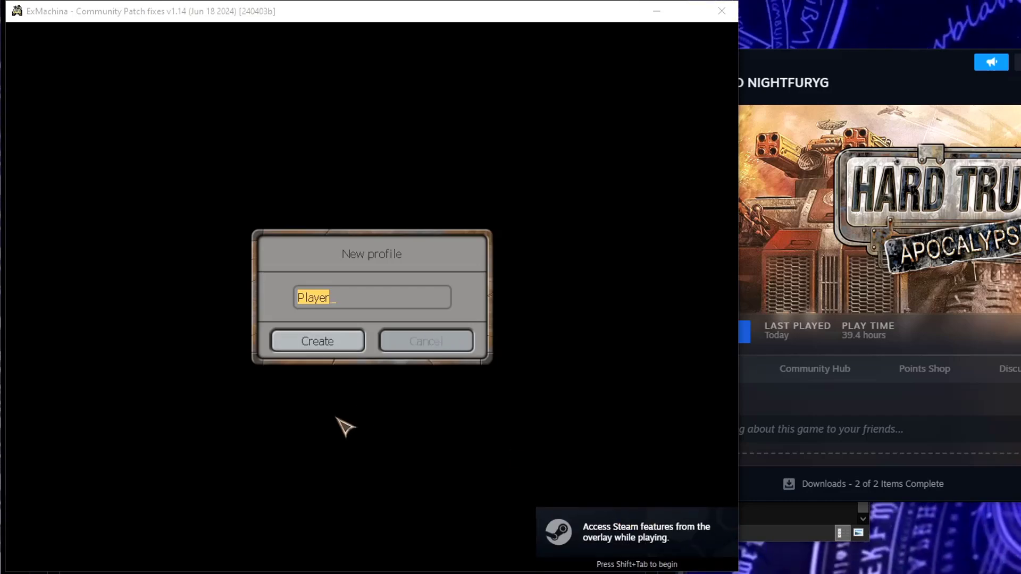
mouse_move(370, 319)
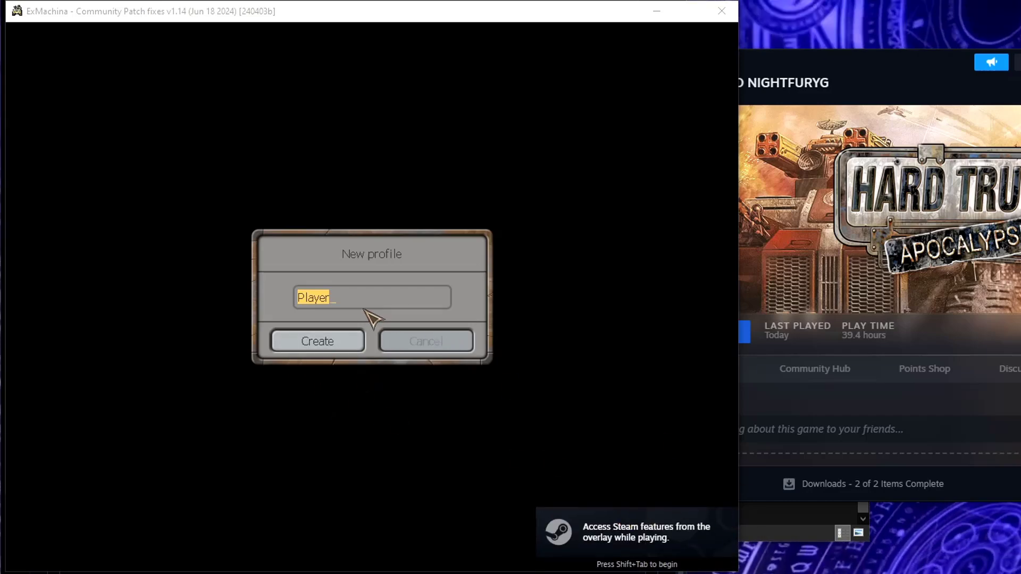
- Create a new player profile named Fury
text(Fury)
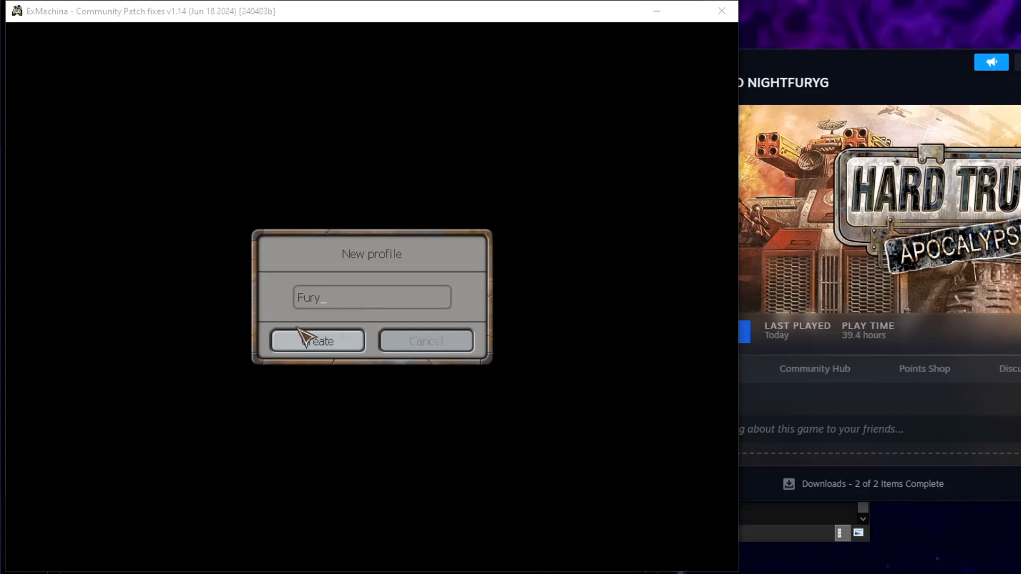
click(317, 341)
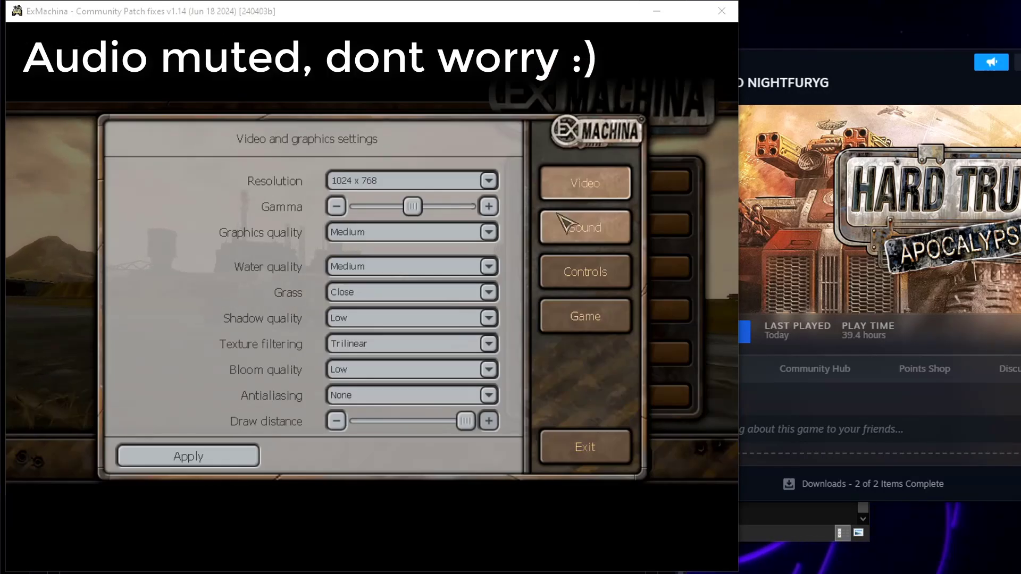
- Review the audio and graphics quality settings, then start a new game on Experienced difficulty
click(585, 227)
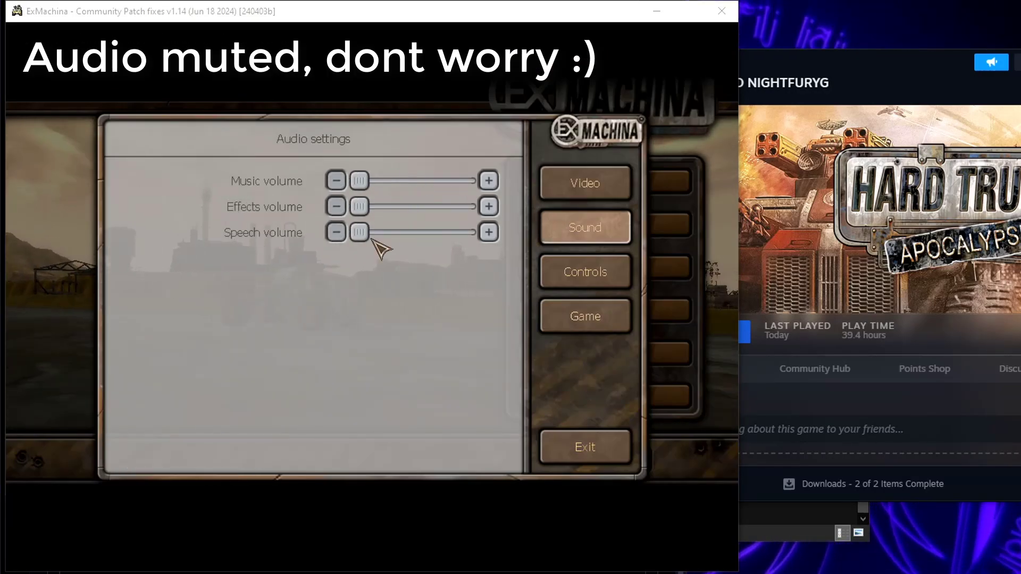
click(585, 182)
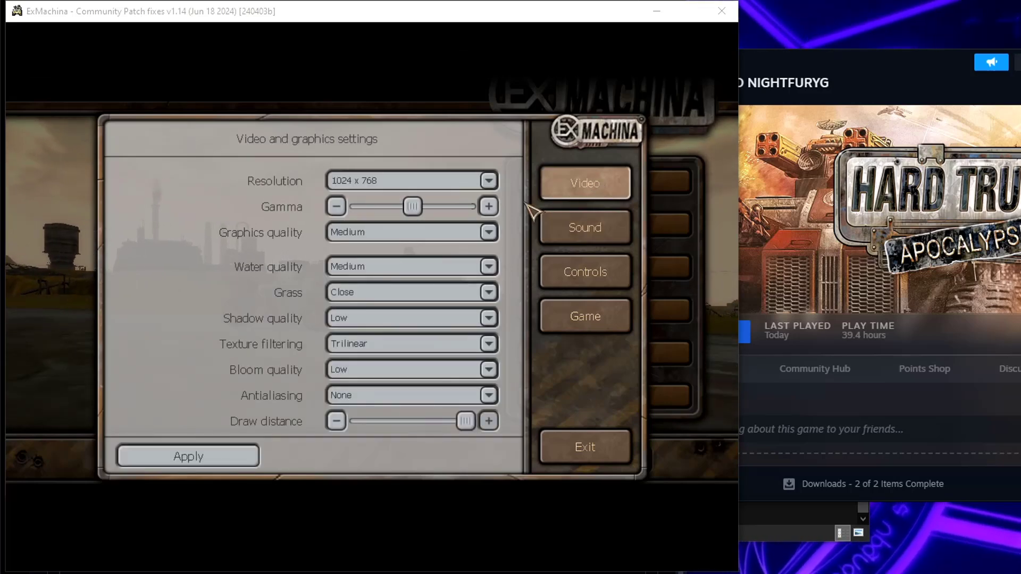
click(586, 227)
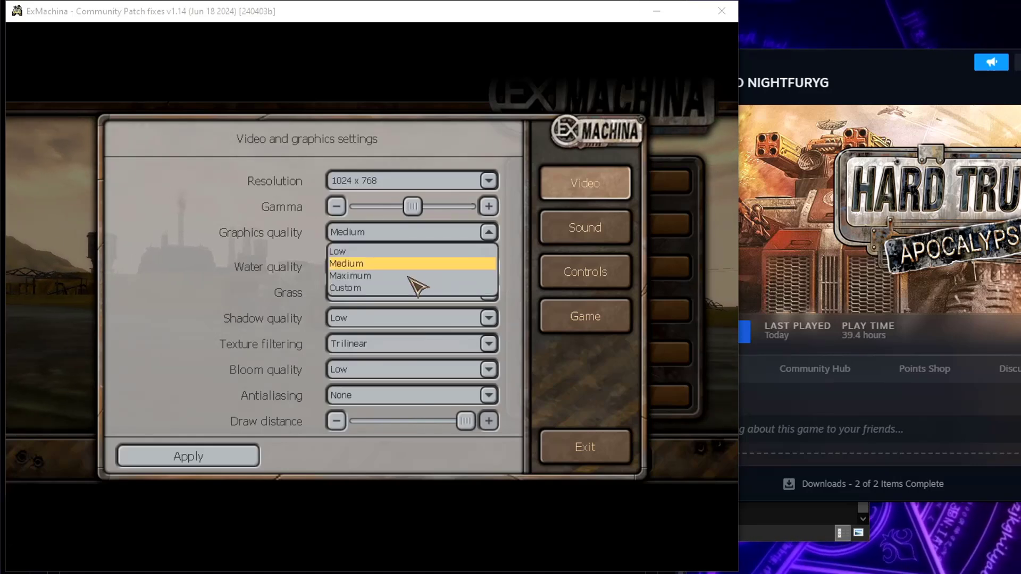
click(350, 276)
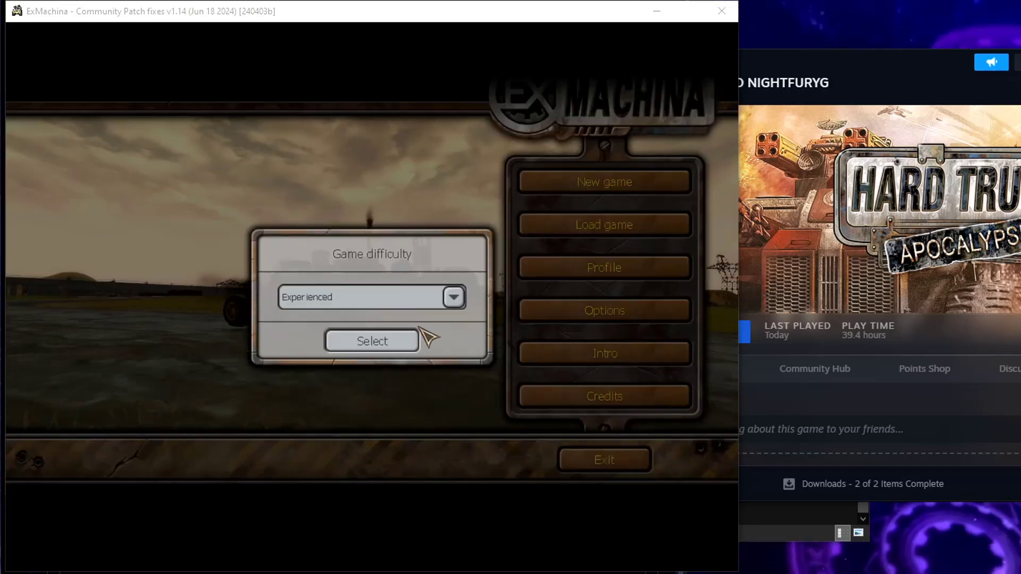
click(371, 341)
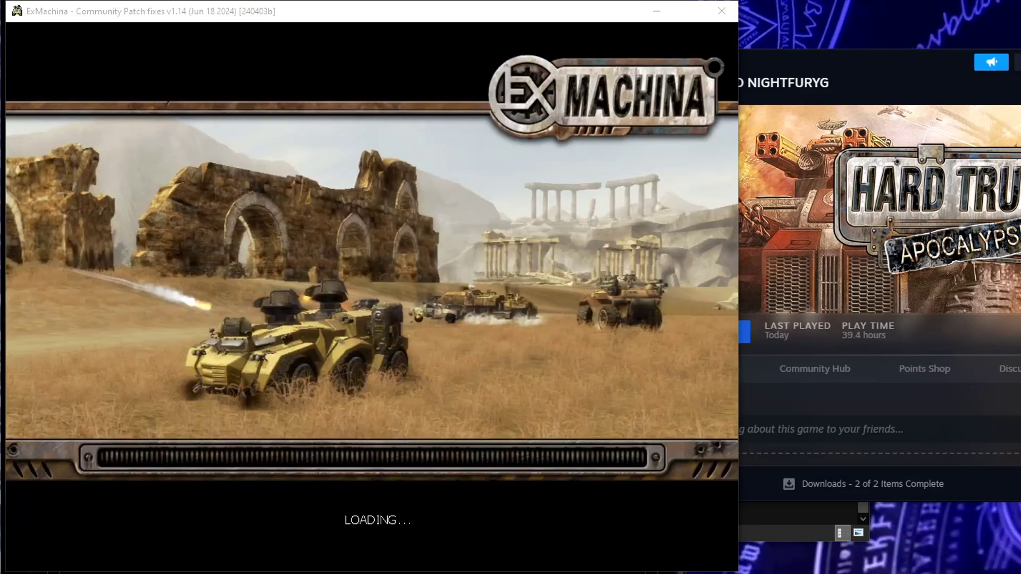